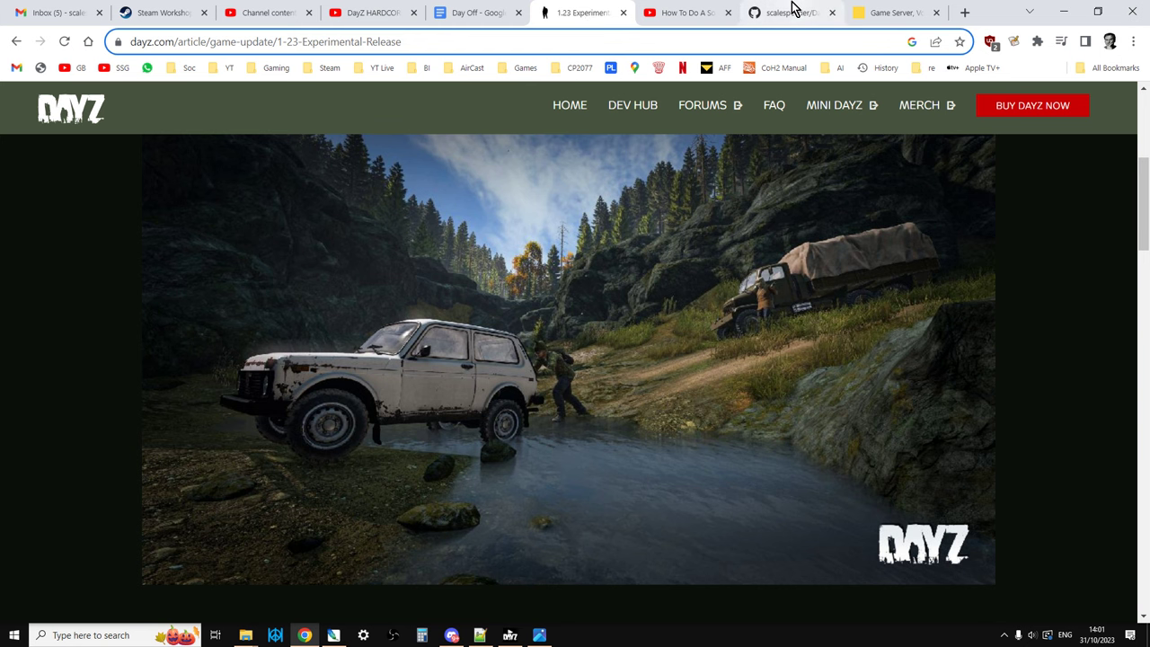
Switch from the DayZ 1.23 article to the Livonia boosted-loot server files repository tab.
left_click(815, 13)
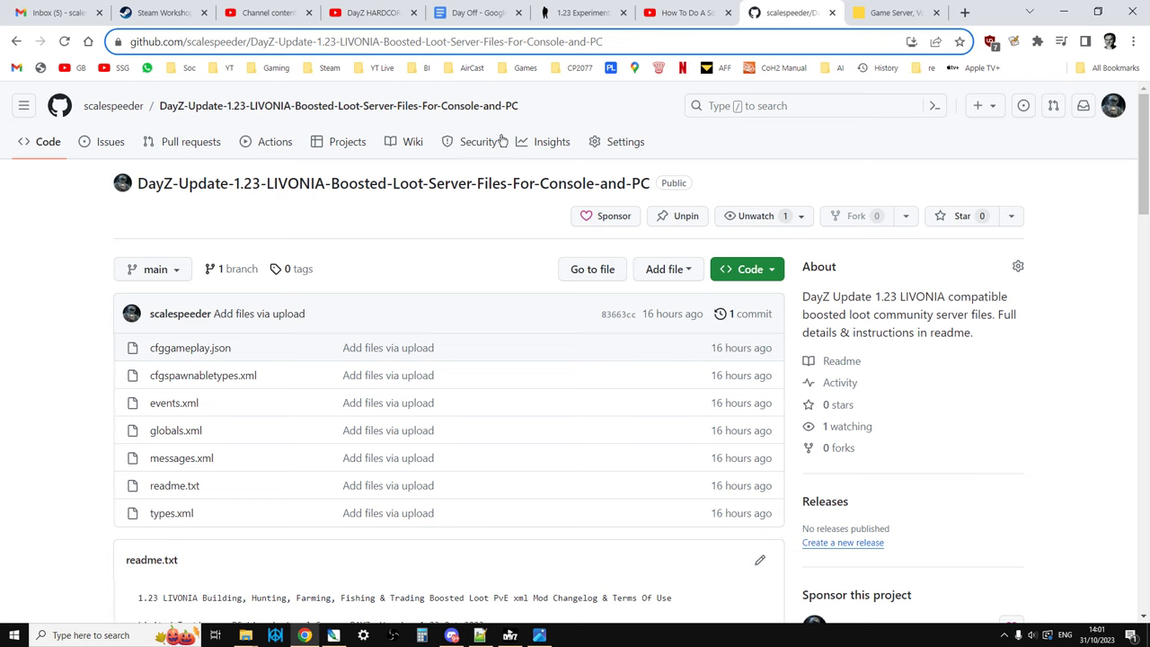
Review the repository's file list, then switch to Nitrado's Game Server services list.
left_click(746, 269)
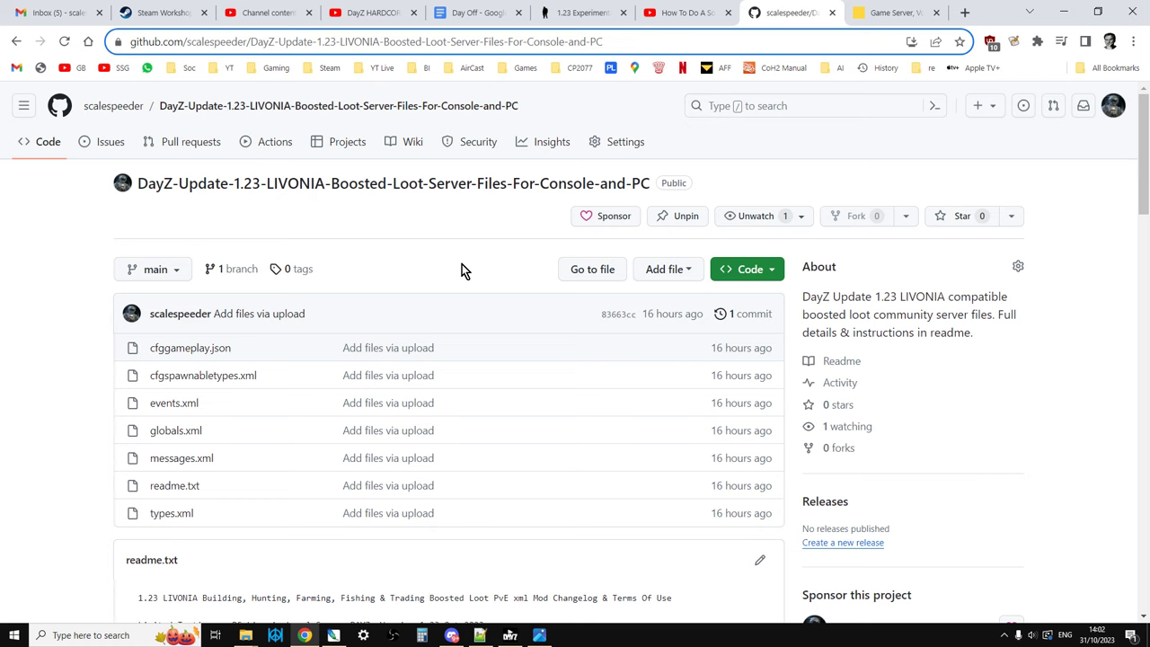
left_click(889, 15)
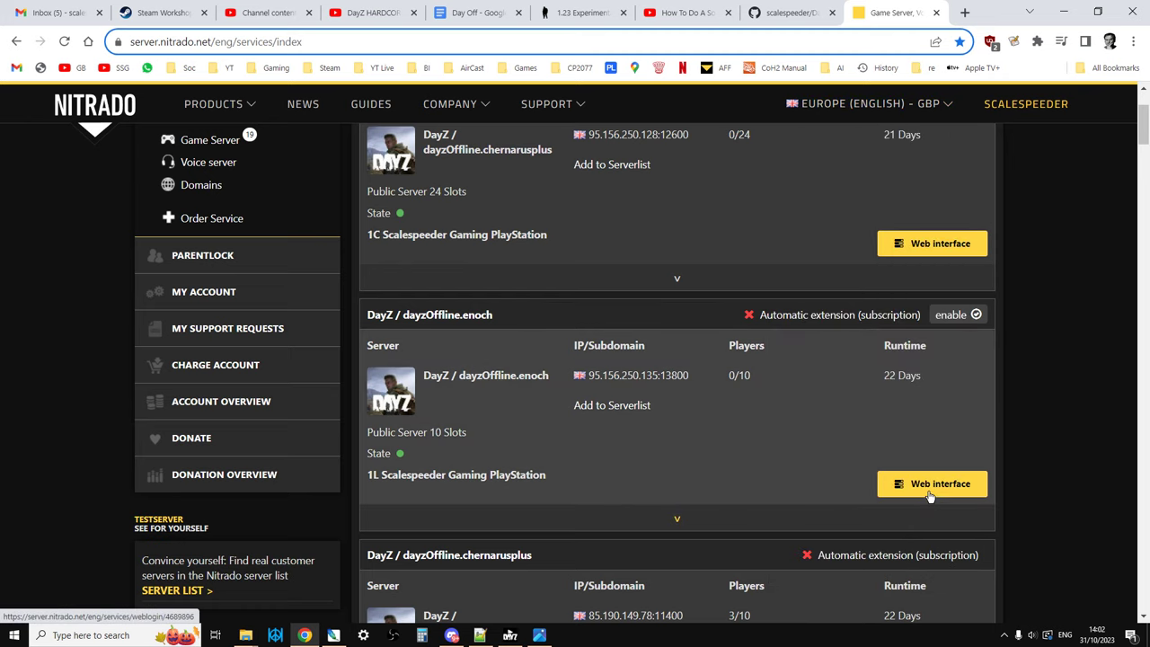
Open the enoch server's web dashboard and confirm it runs version v1.22.156771.
left_click(933, 483)
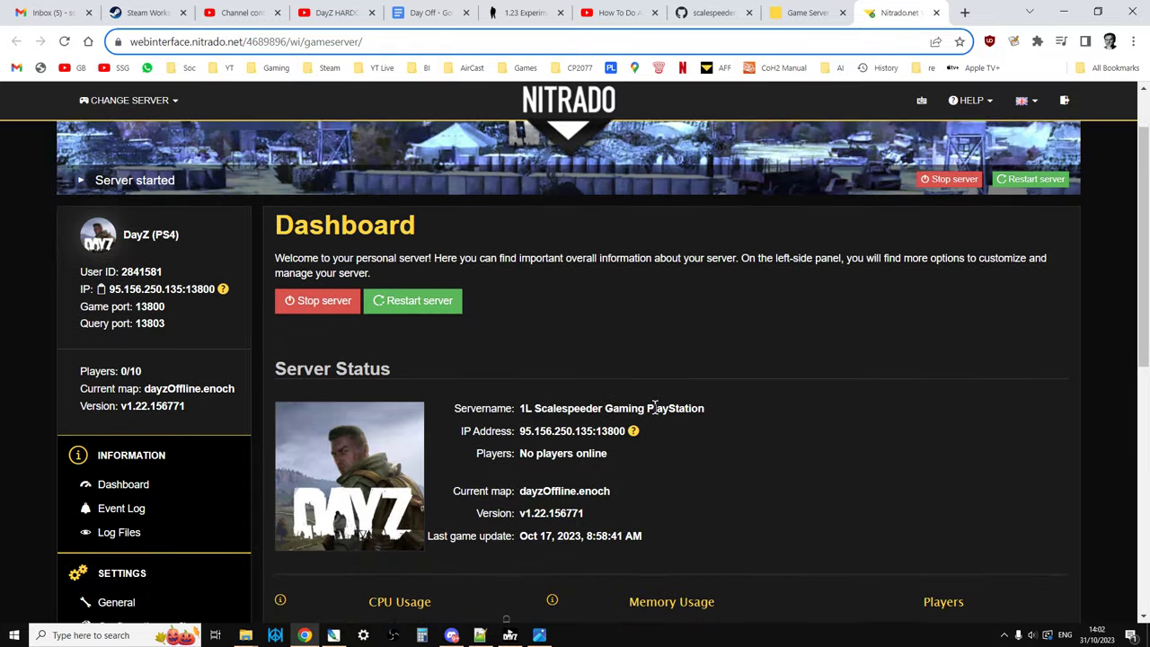
scroll("down", 3)
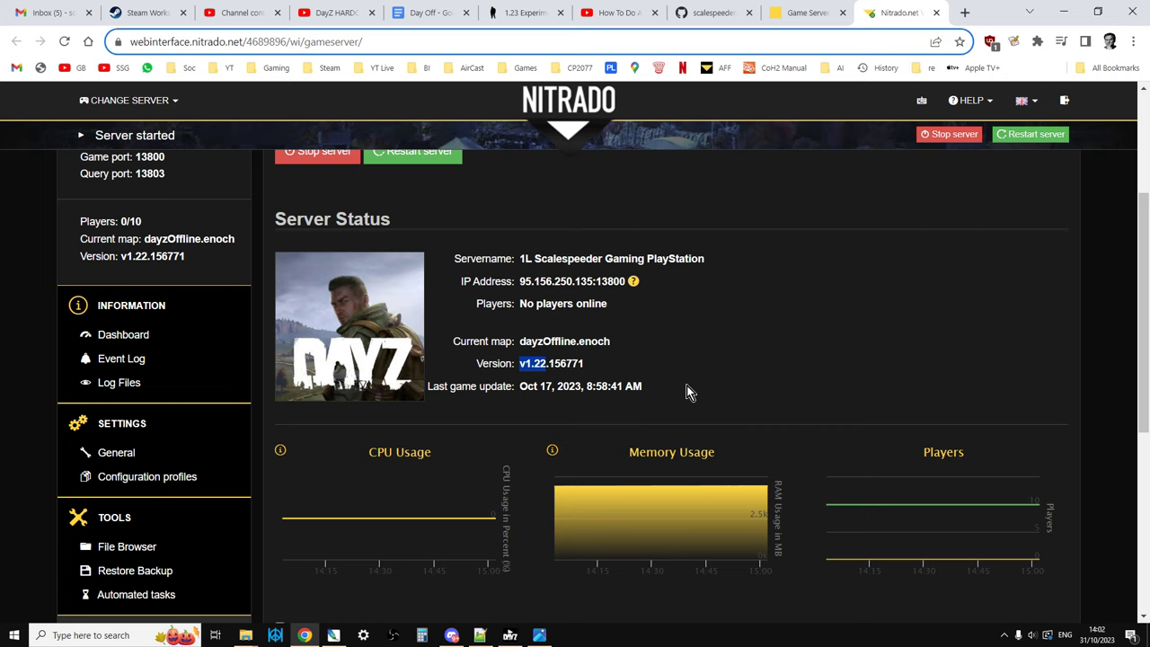
left_click(709, 14)
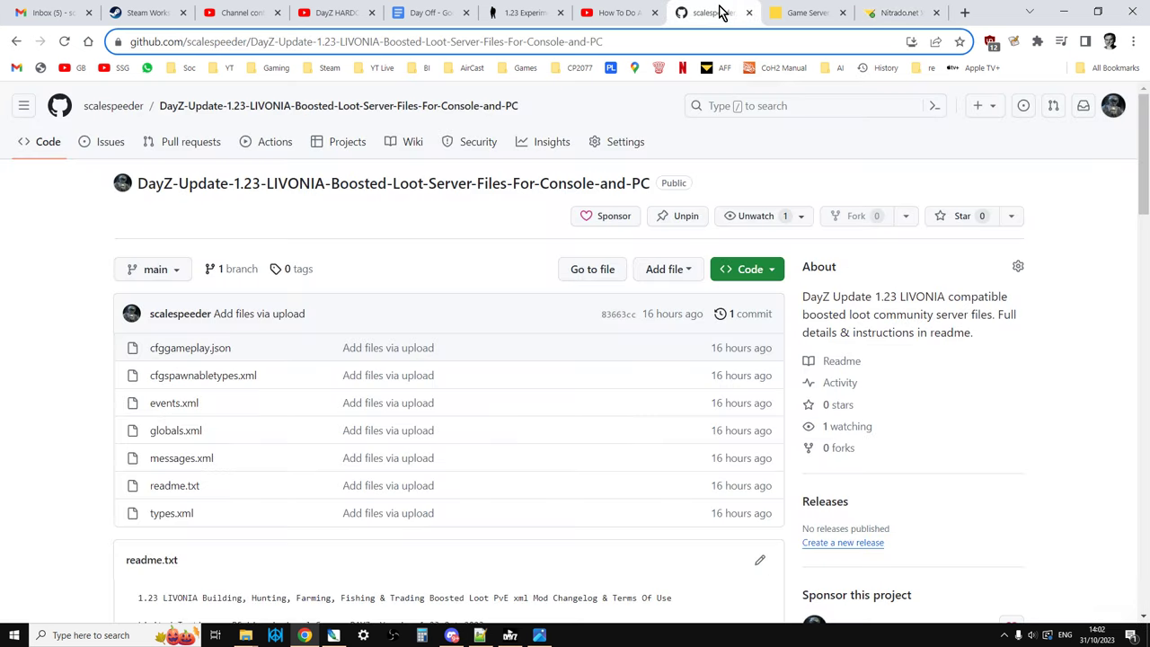
mouse_move(731, 511)
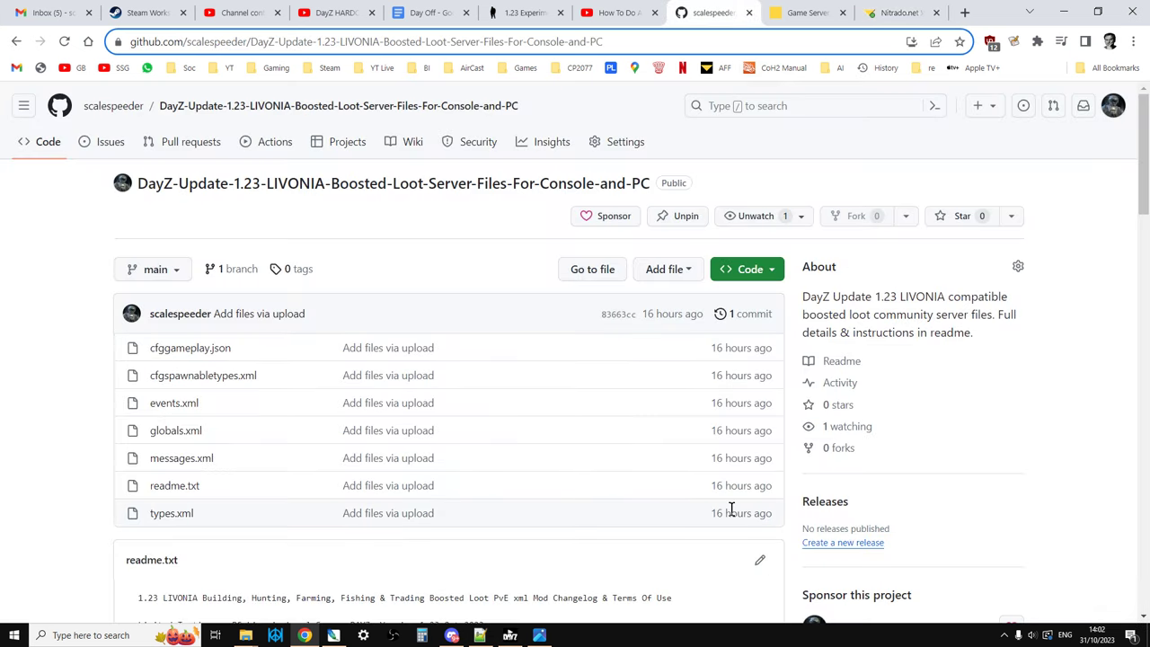
mouse_move(563, 617)
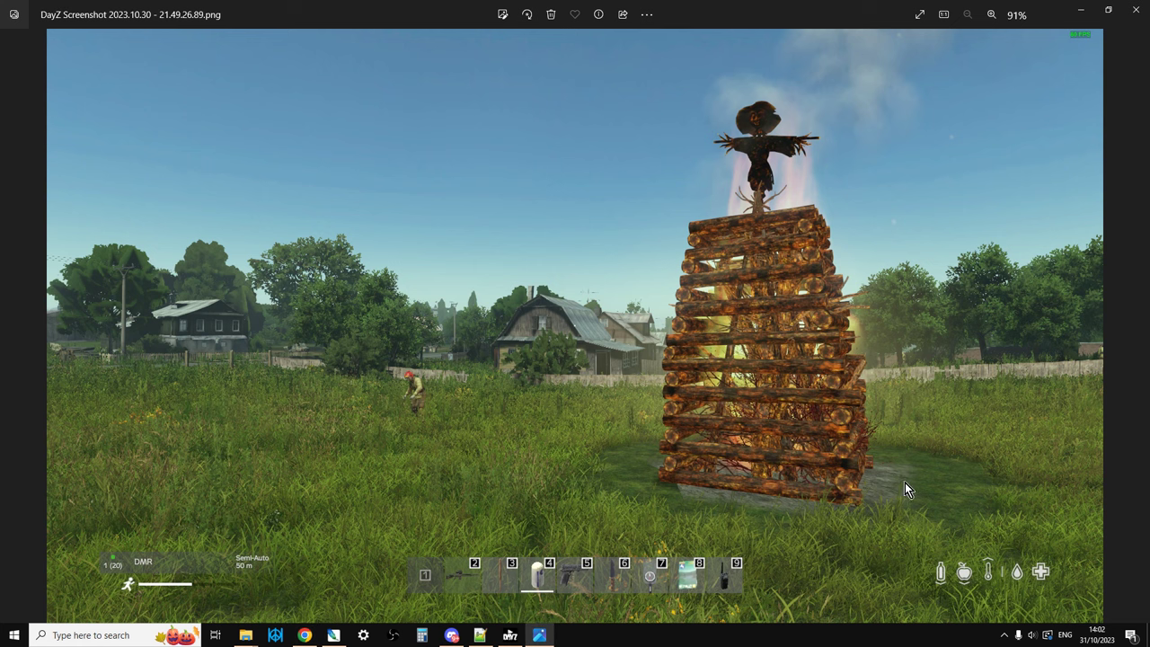
mouse_move(911, 489)
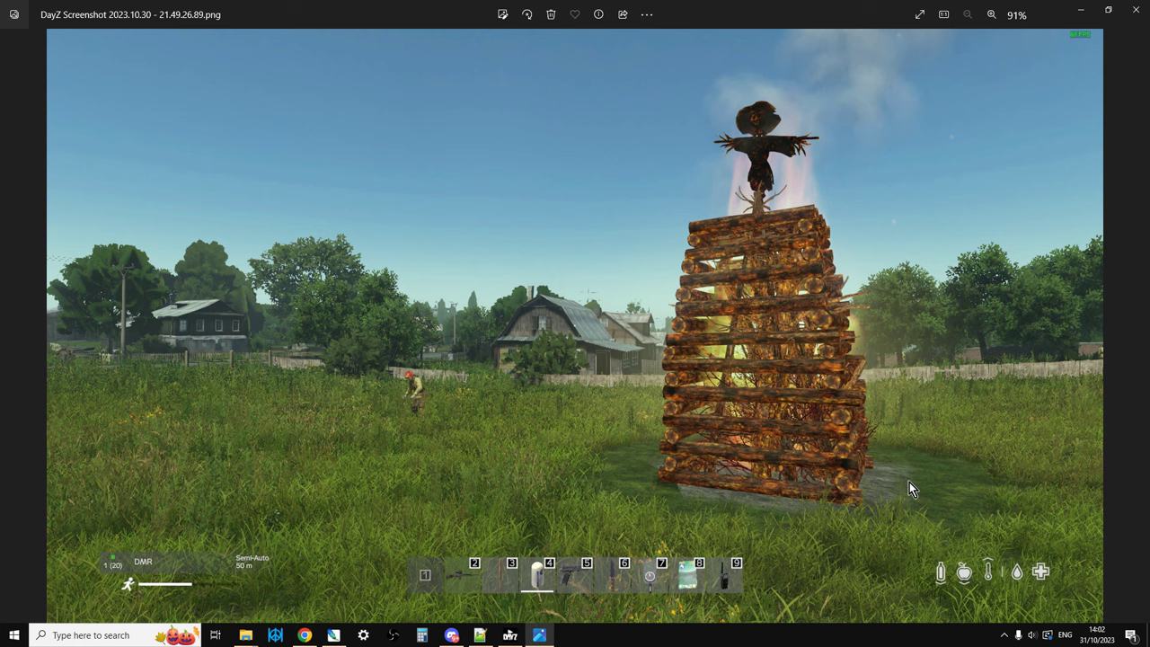
mouse_move(1119, 306)
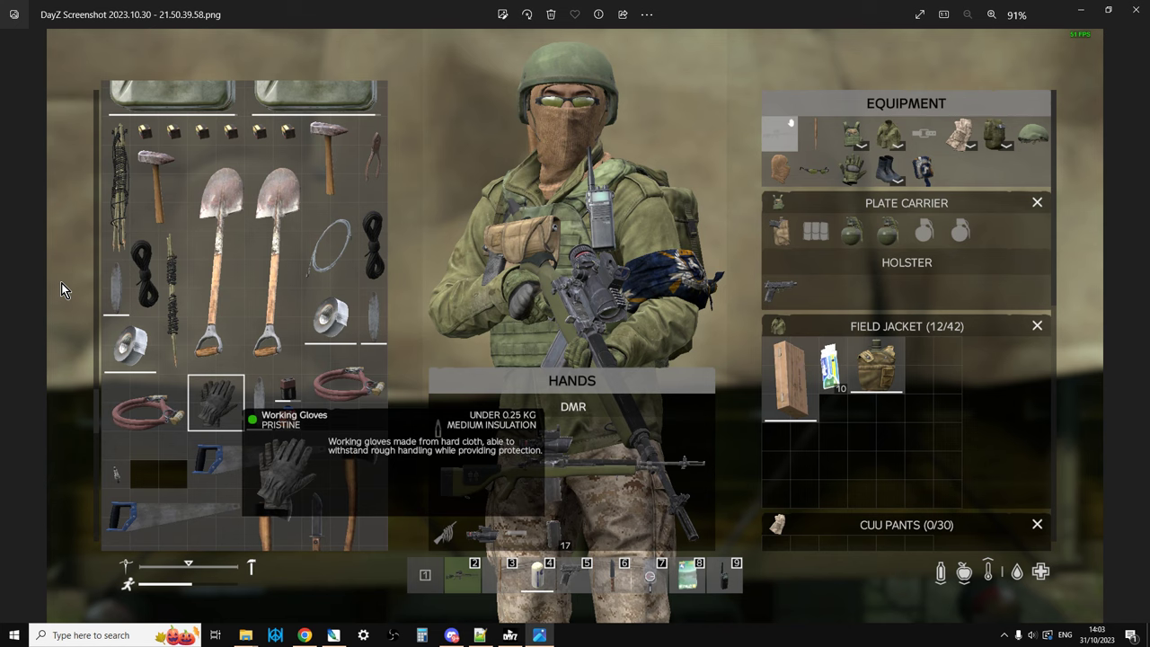
mouse_move(265, 327)
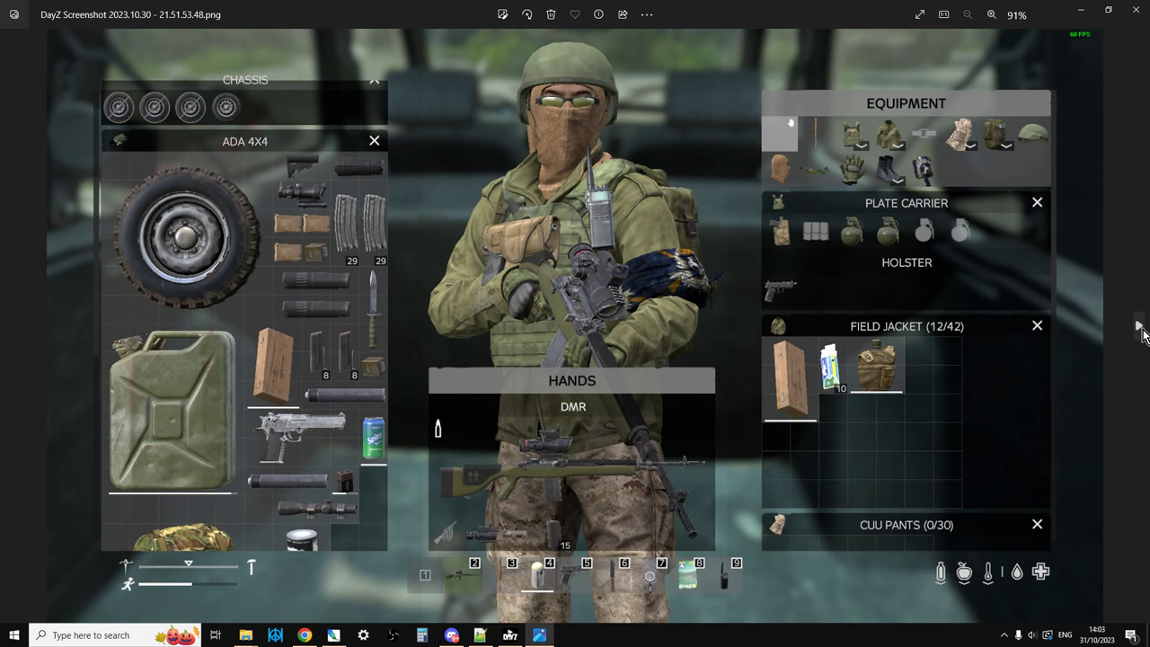
mouse_move(10, 326)
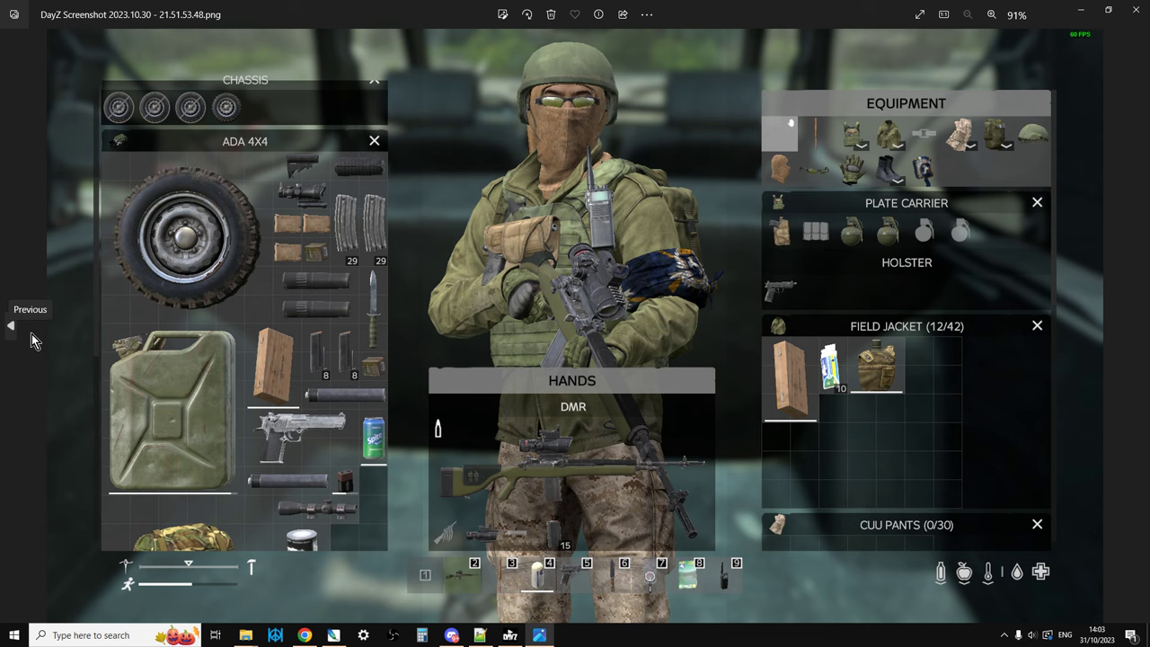
mouse_move(32, 338)
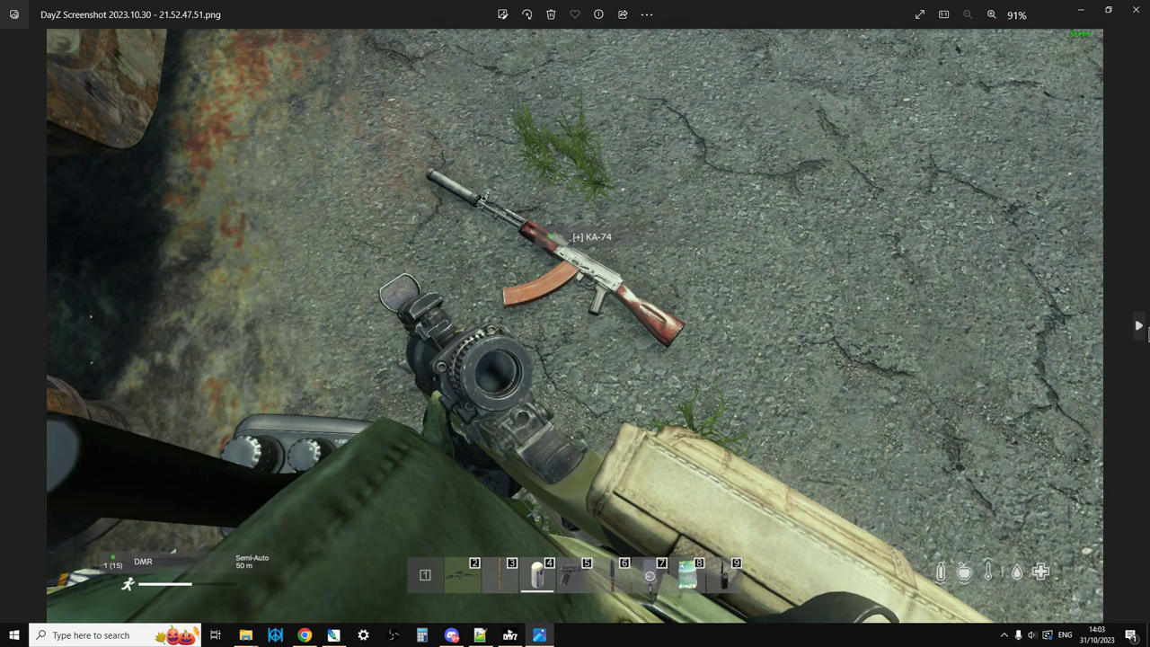
mouse_move(1138, 331)
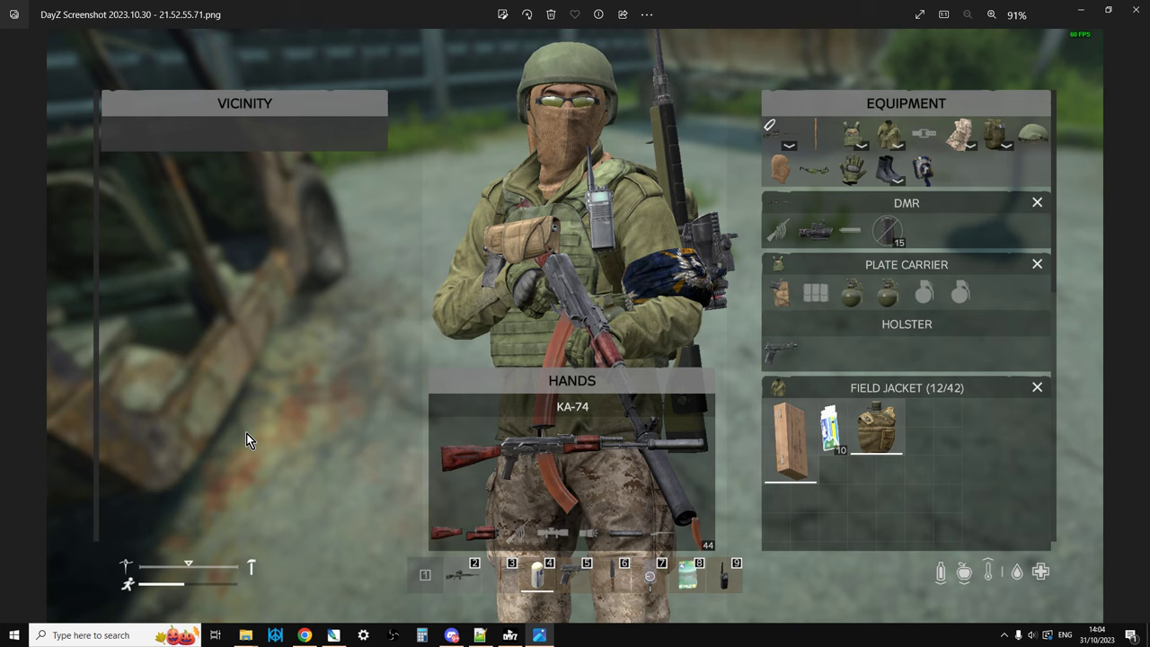
mouse_move(1106, 394)
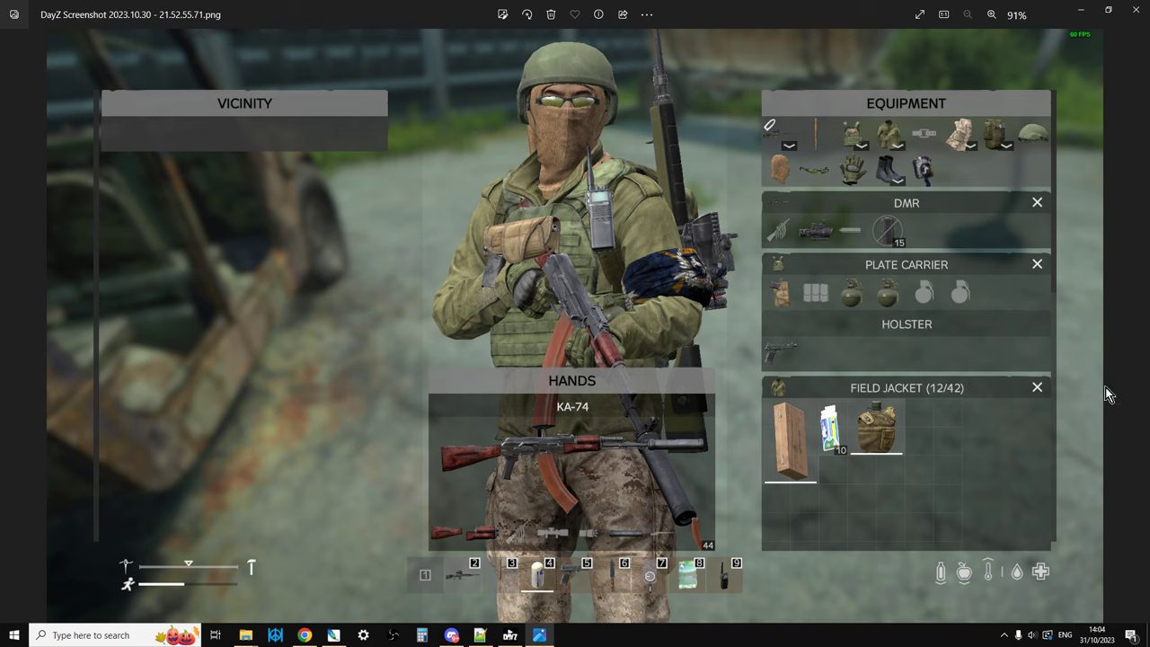
Show readme.txt in Notepad++ and scroll past vehicle spawns to the duct tape entries.
left_click(479, 633)
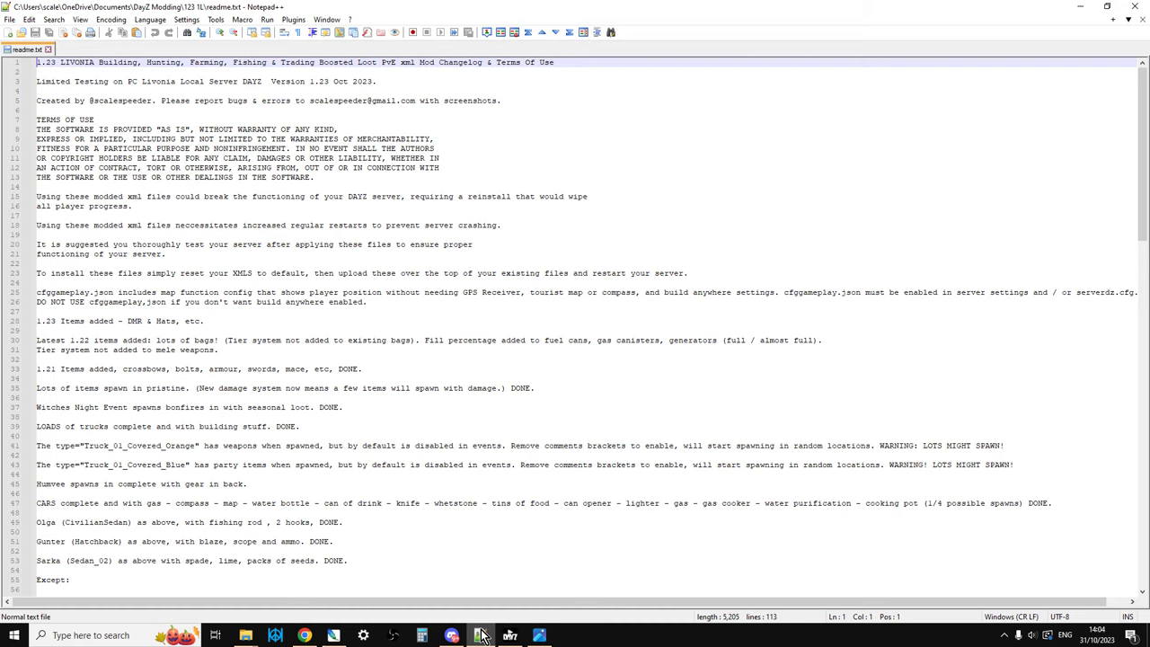
mouse_move(440, 364)
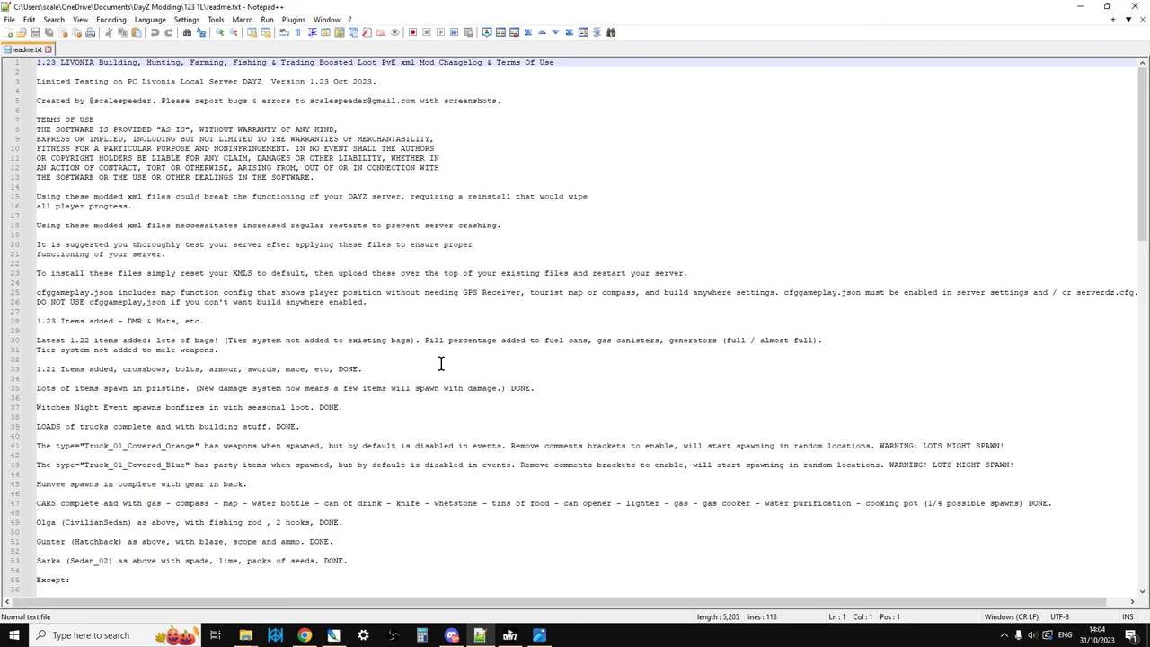
scroll("down", 3)
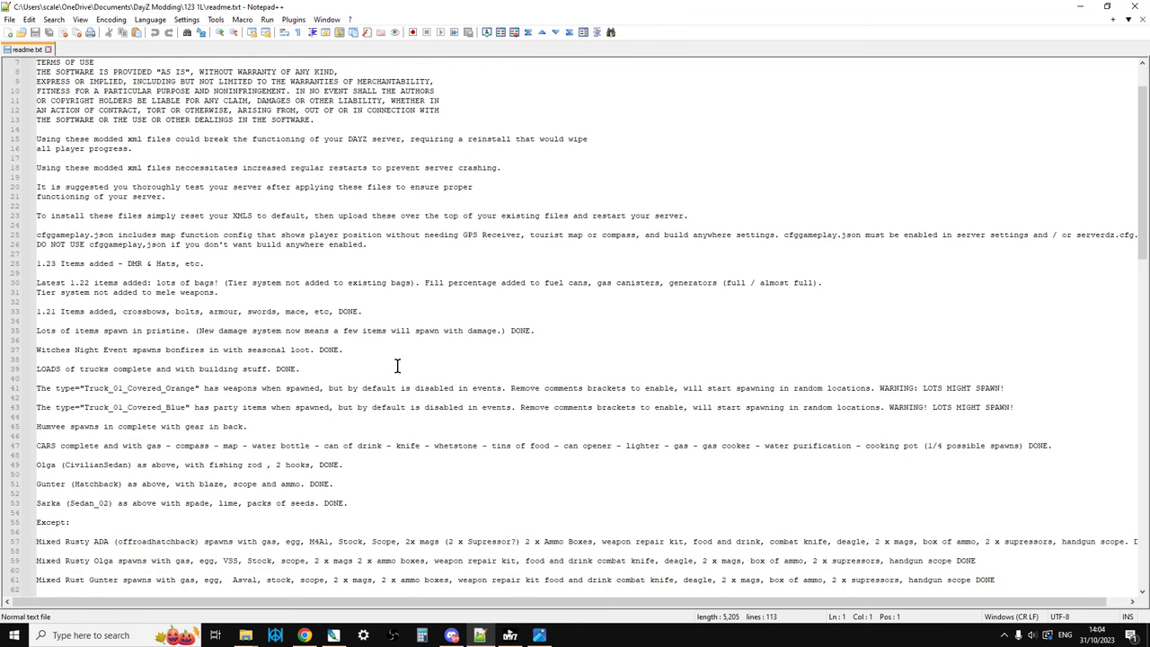
scroll("down", 3)
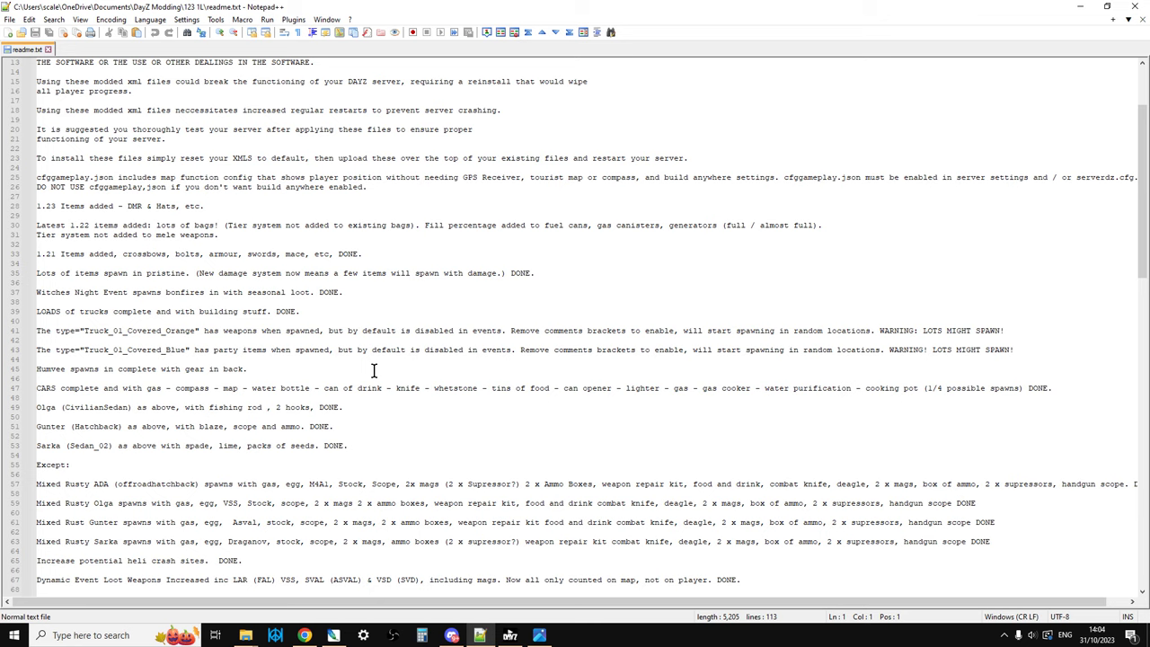
scroll("down", 3)
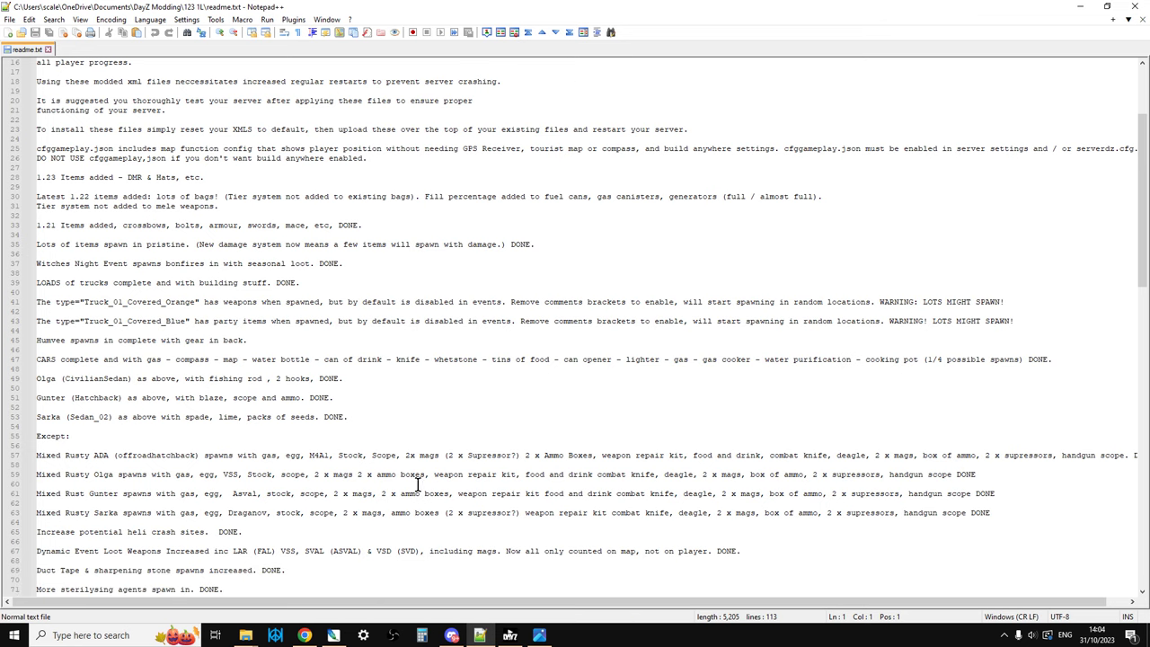
Scroll through the rest of readme.txt down to the medical supplies entries.
scroll("down", 3)
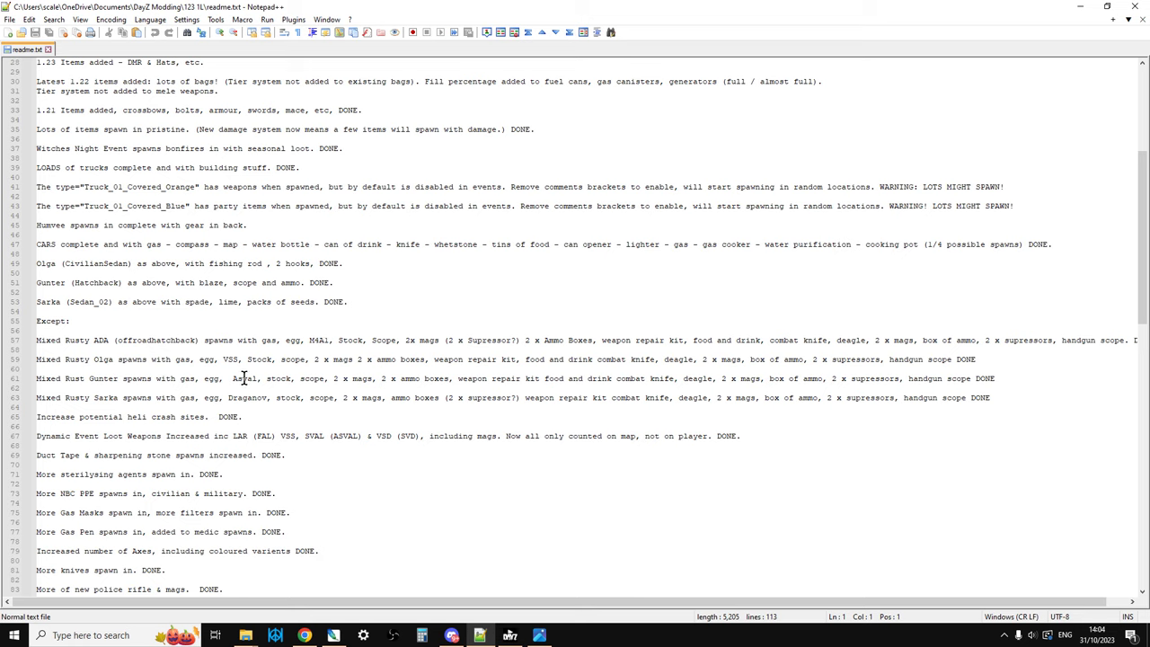
scroll("down", 3)
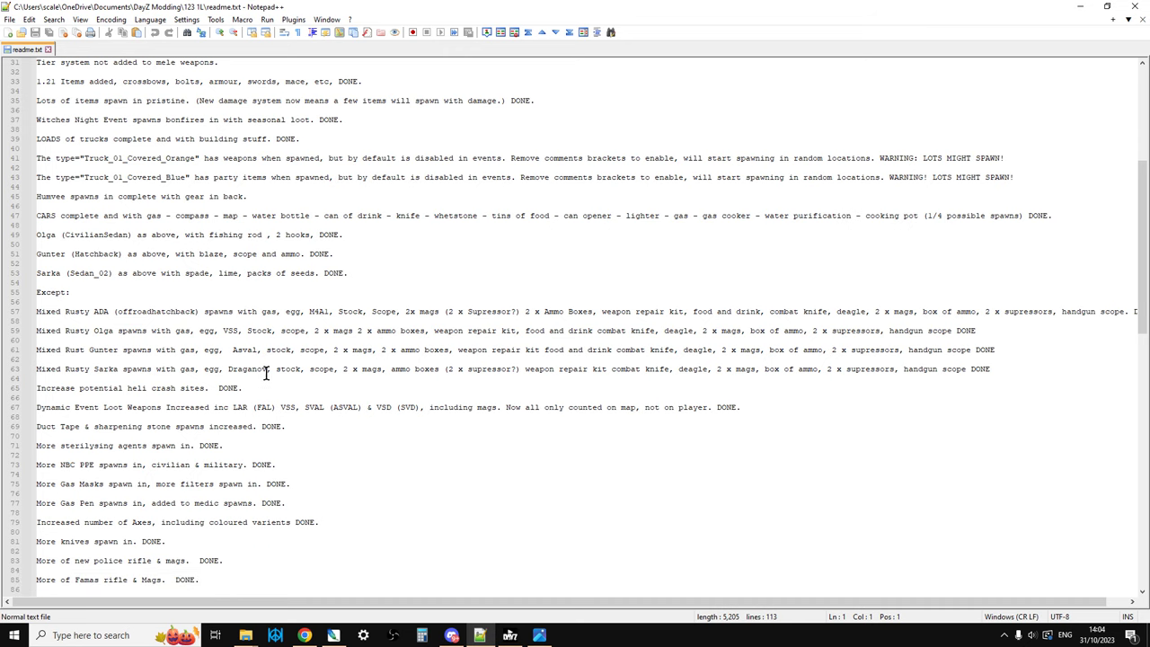
mouse_move(260, 371)
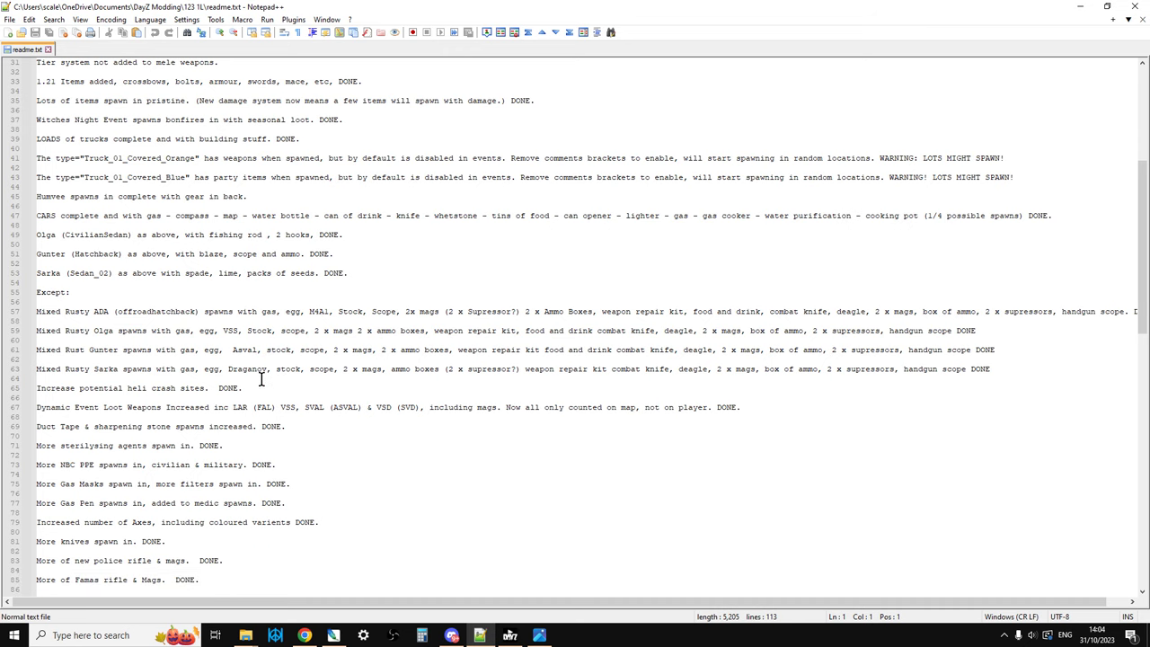
scroll("down", 3)
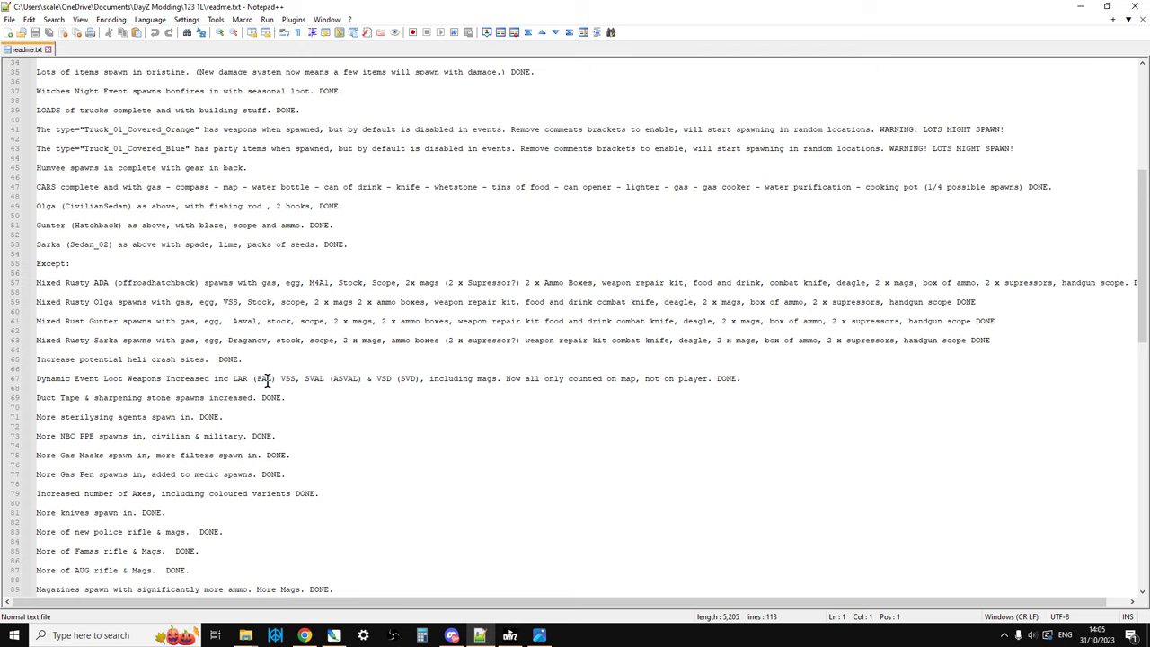
scroll("down", 3)
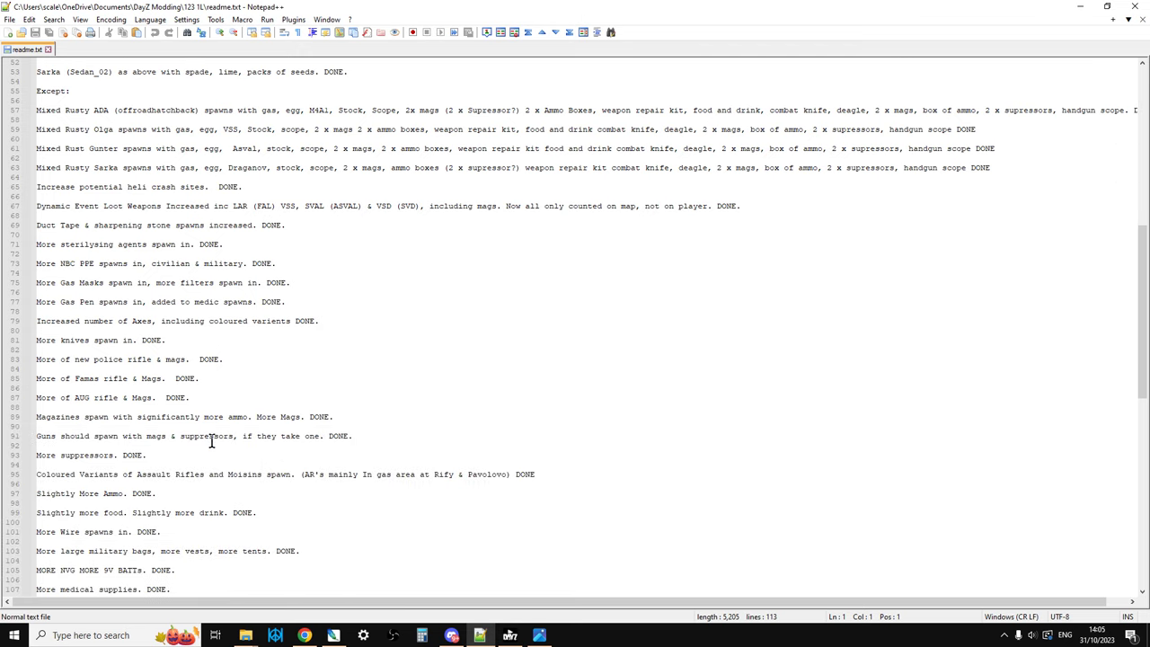
scroll("down", 3)
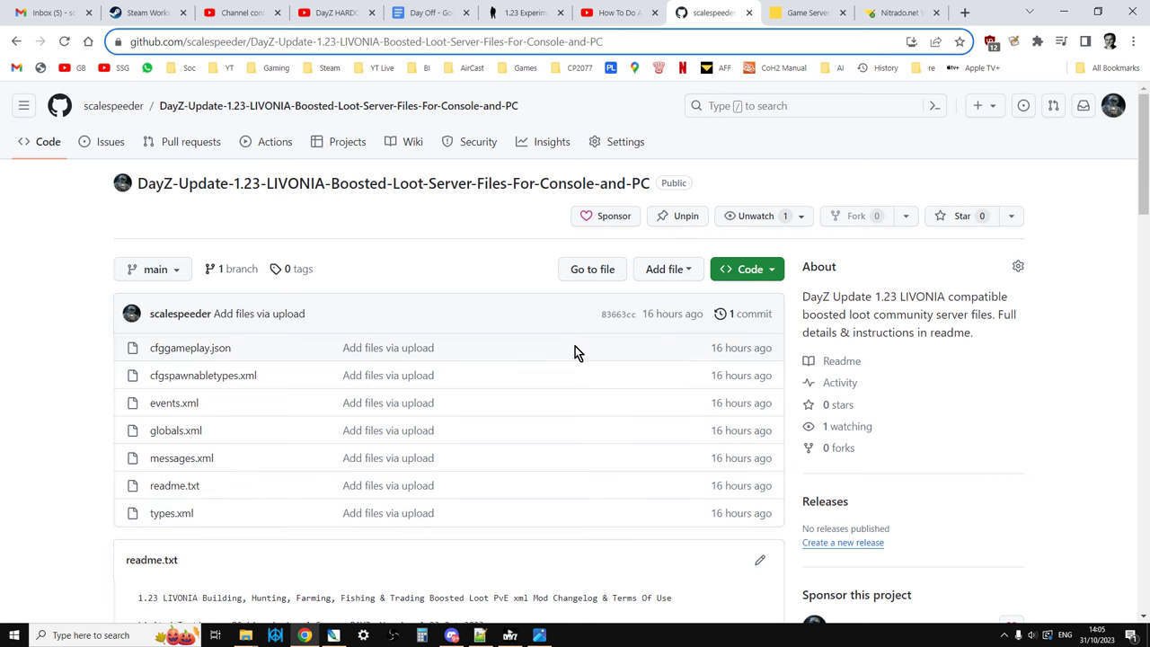
Return through the YouTube and Game Server tabs to the enoch dashboard's ports section.
left_click(618, 12)
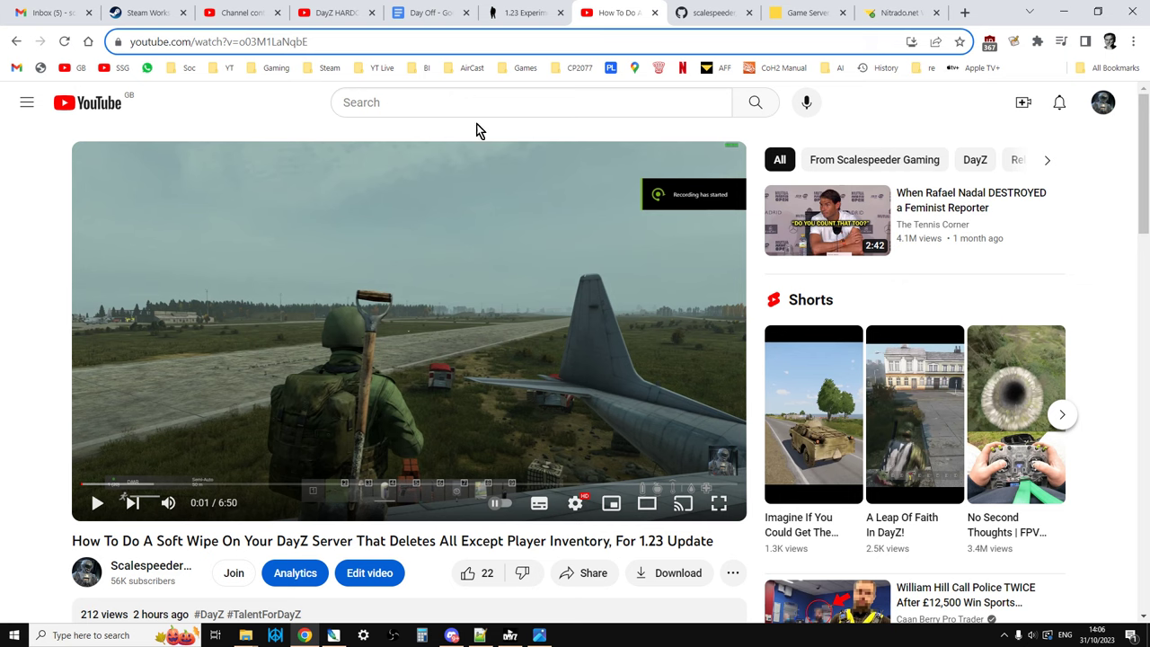
left_click(896, 13)
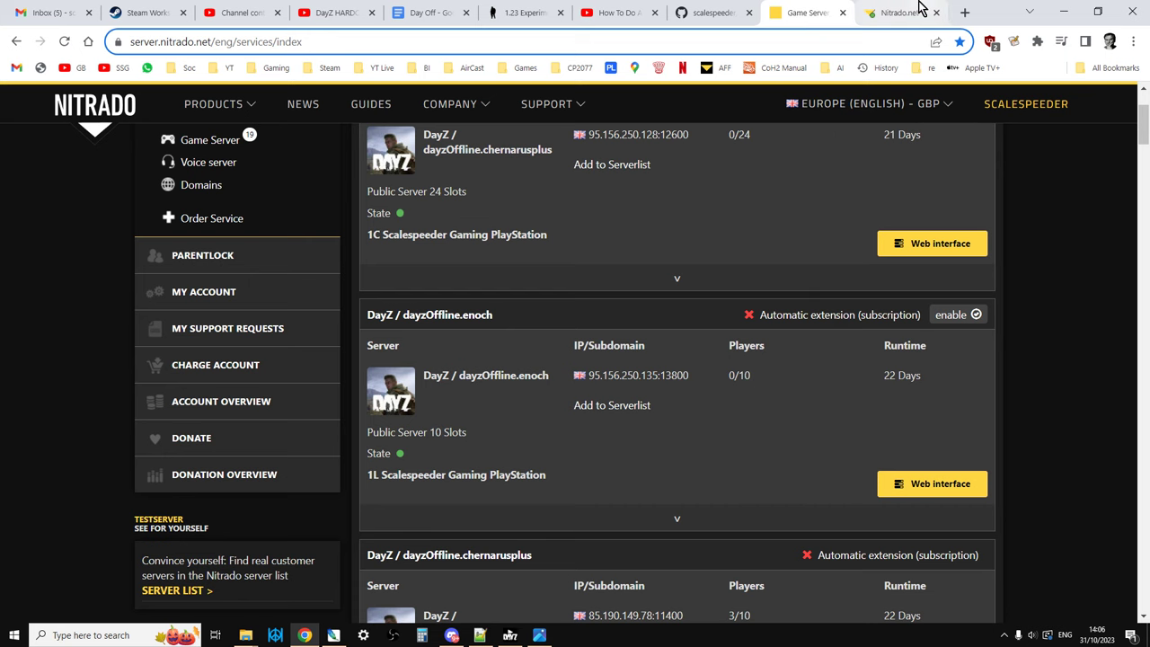
left_click(932, 483)
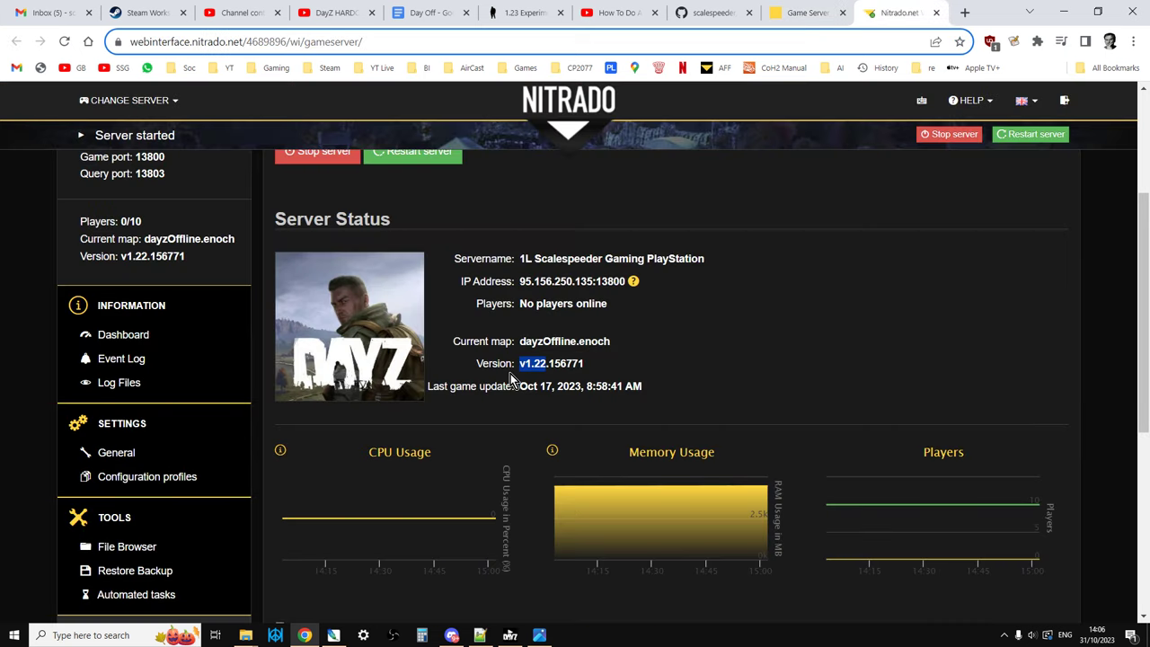
mouse_move(599, 368)
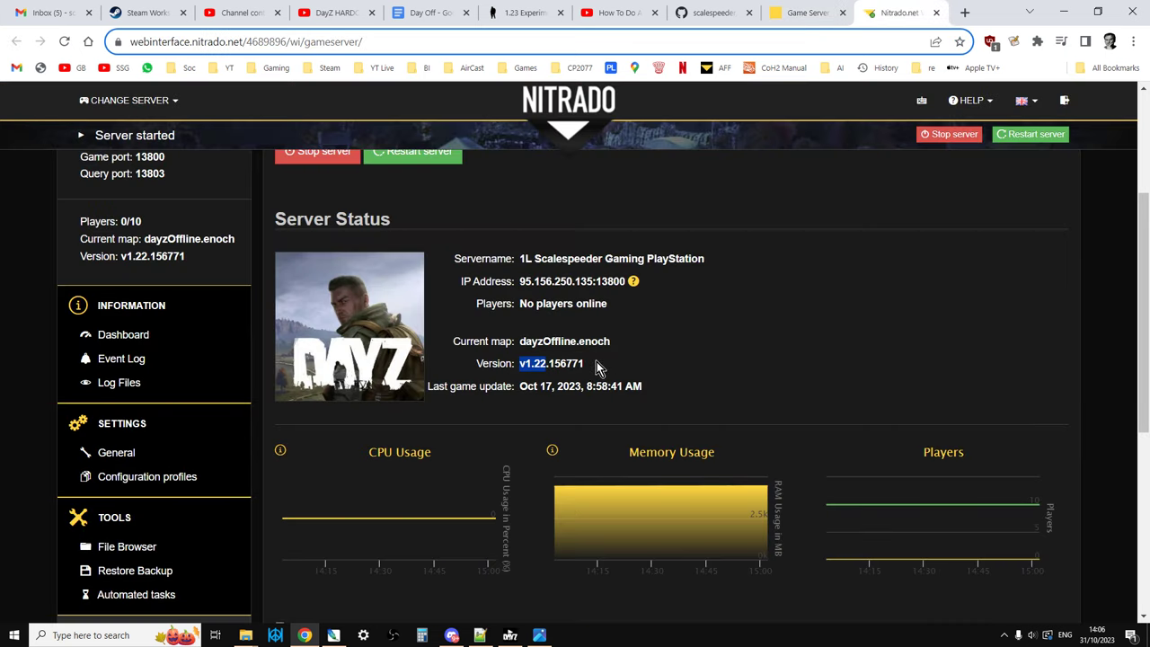
scroll("down", 3)
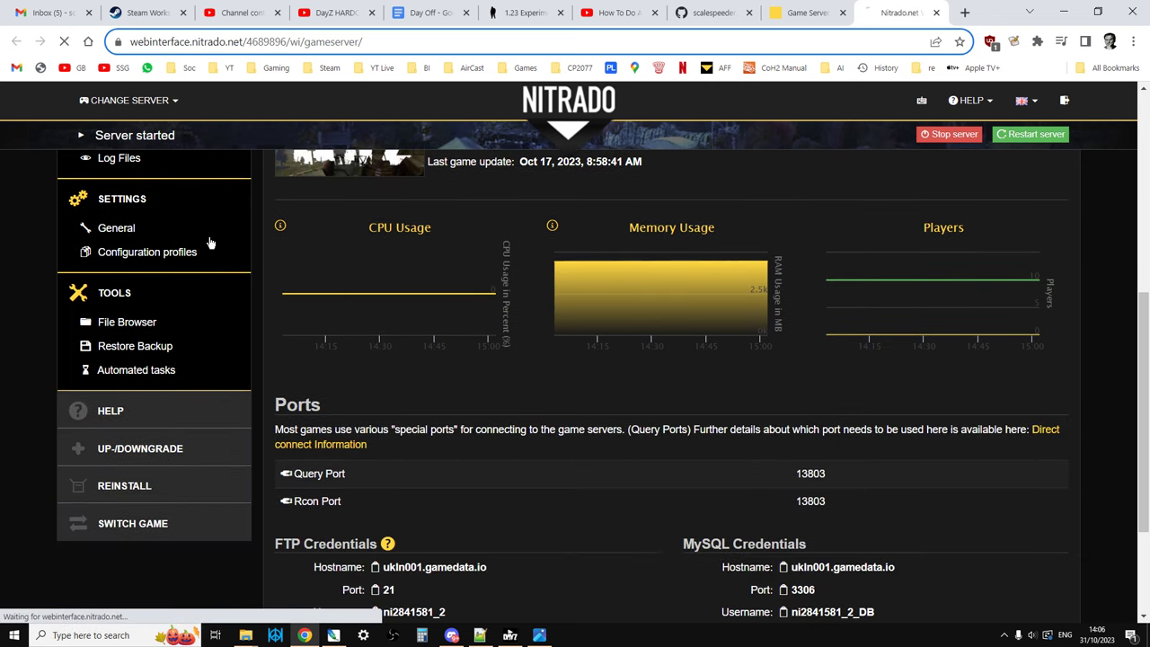
Tick 'Reset Mission-xml to default' in General settings and save the changes.
left_click(116, 228)
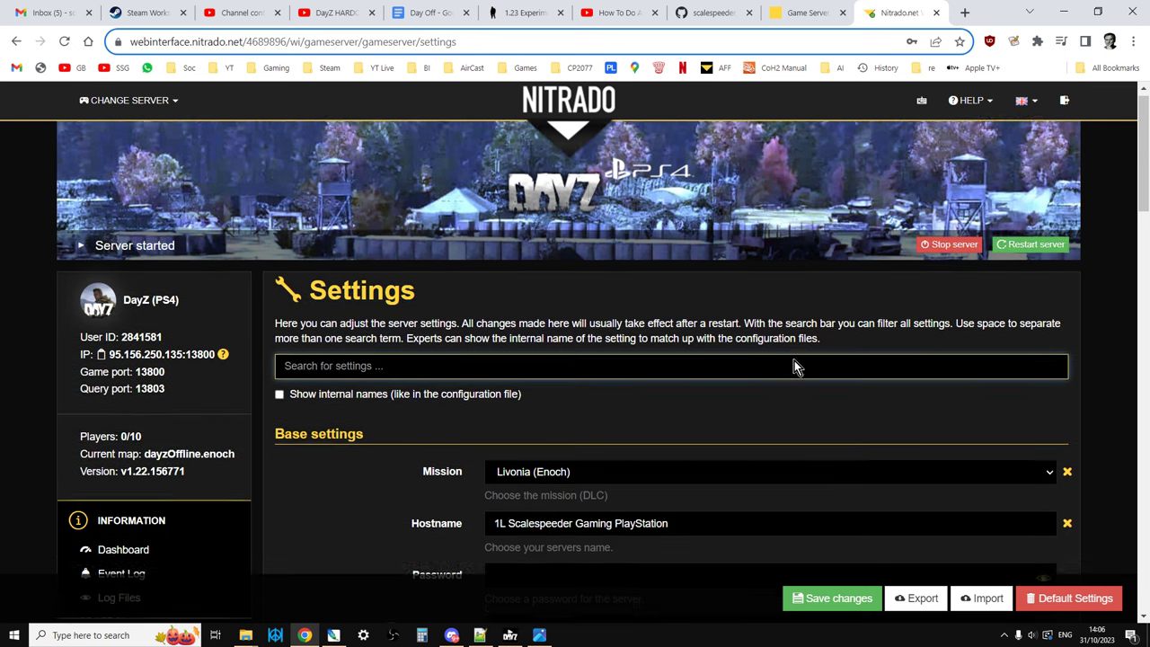
scroll("down", 3)
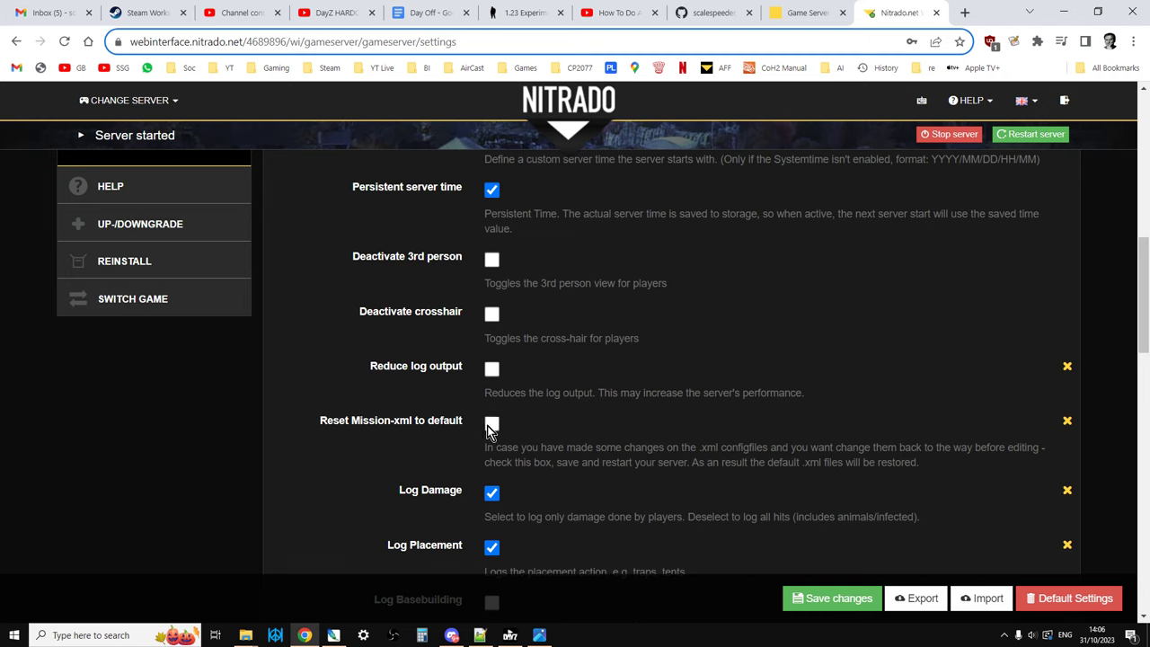
left_click(491, 423)
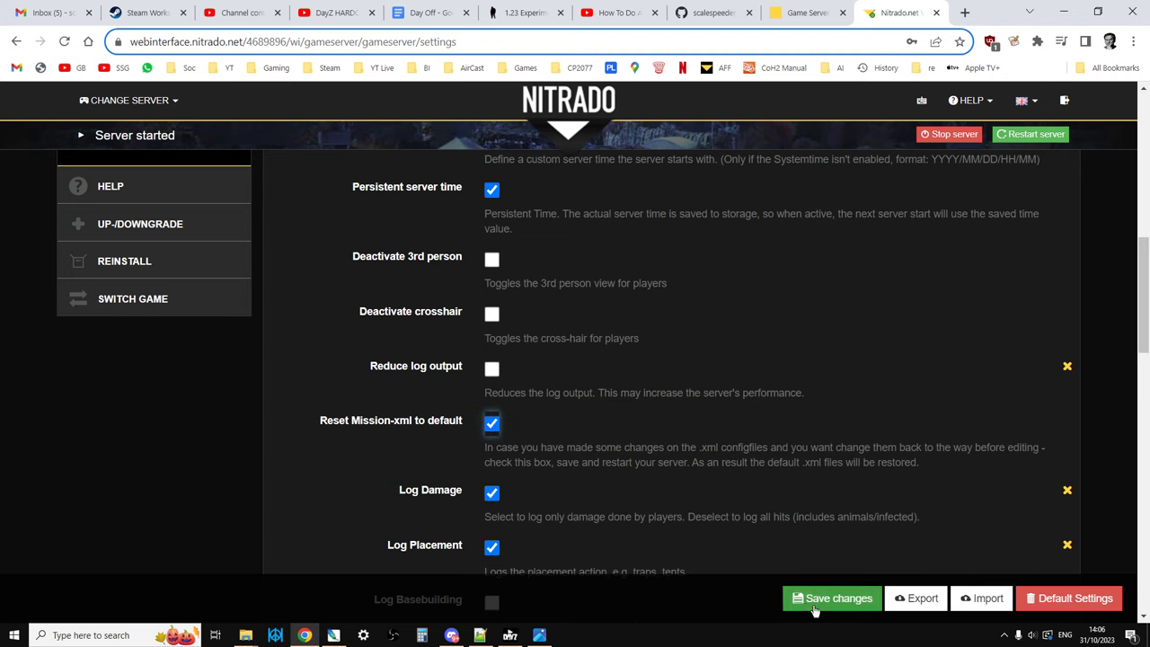
mouse_move(609, 445)
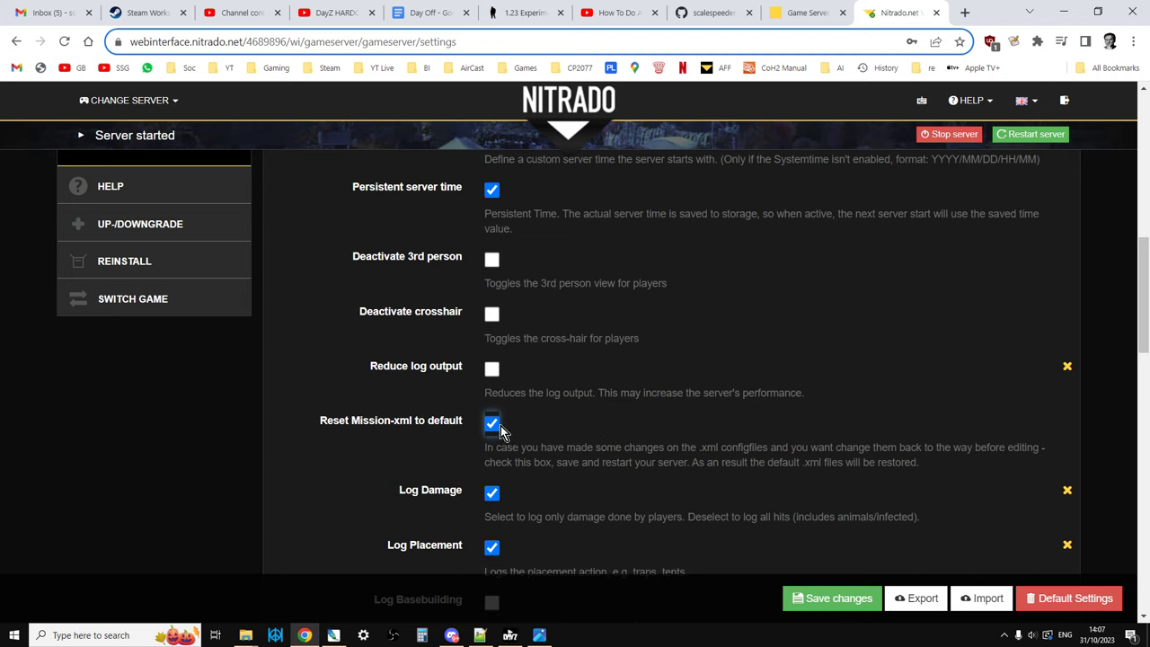
left_click(492, 424)
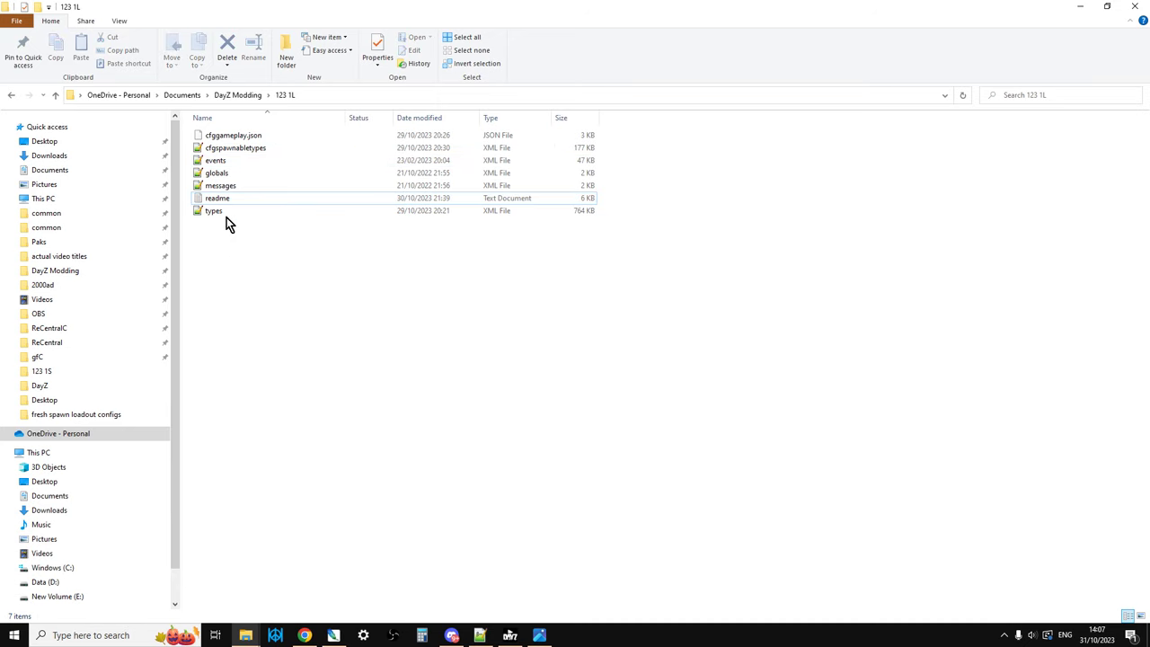
left_click(220, 185)
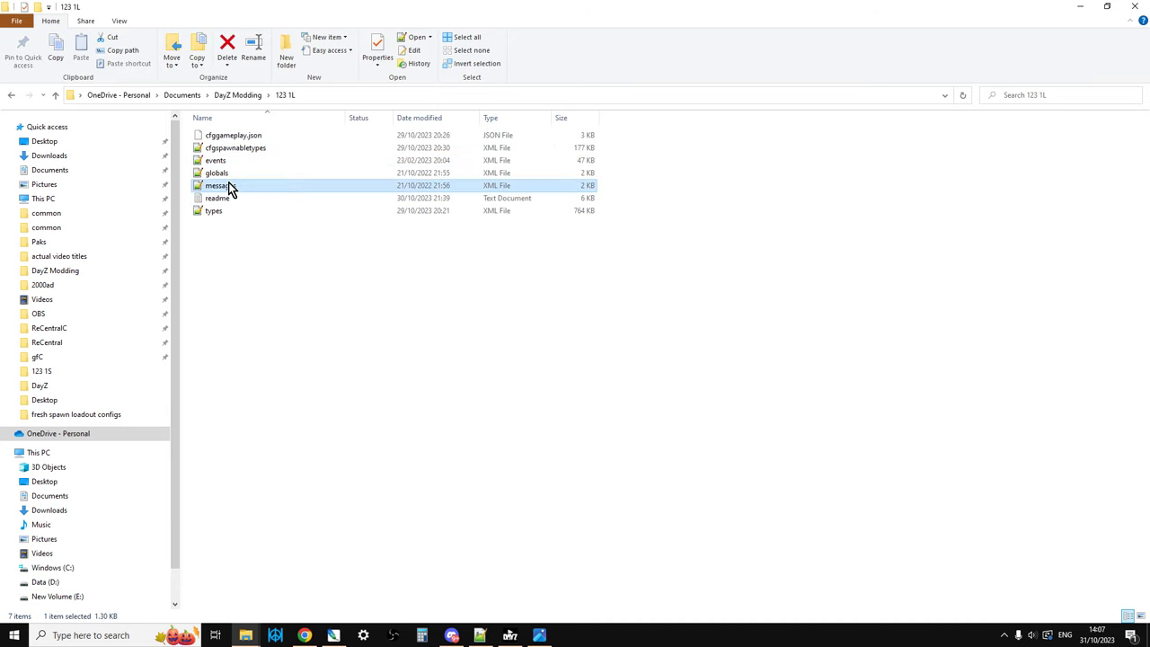
left_click(235, 147)
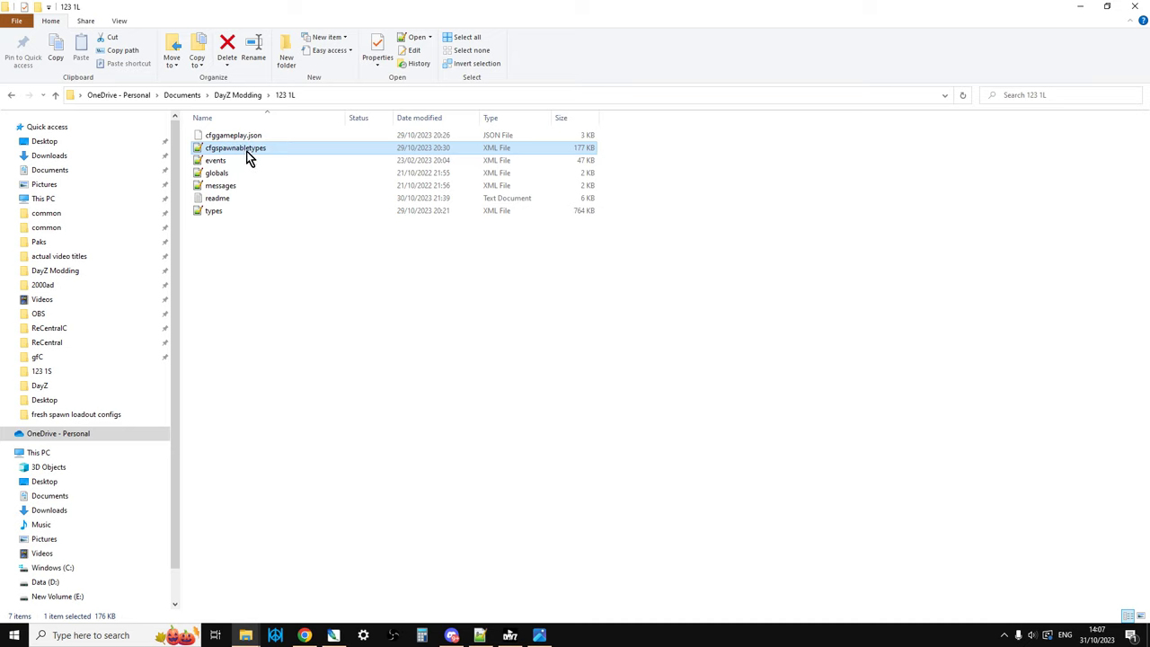
left_click(234, 135)
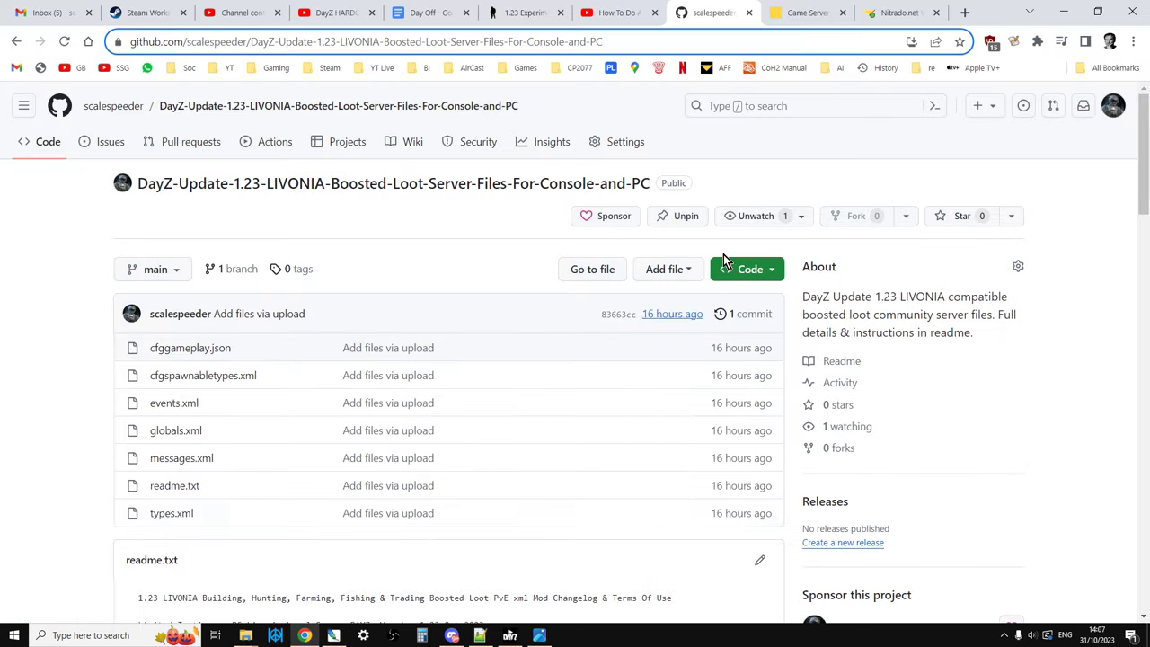
Browse the server's files to dayzps_missions > dayzOffline.enoch and open the upload picker.
left_click(894, 13)
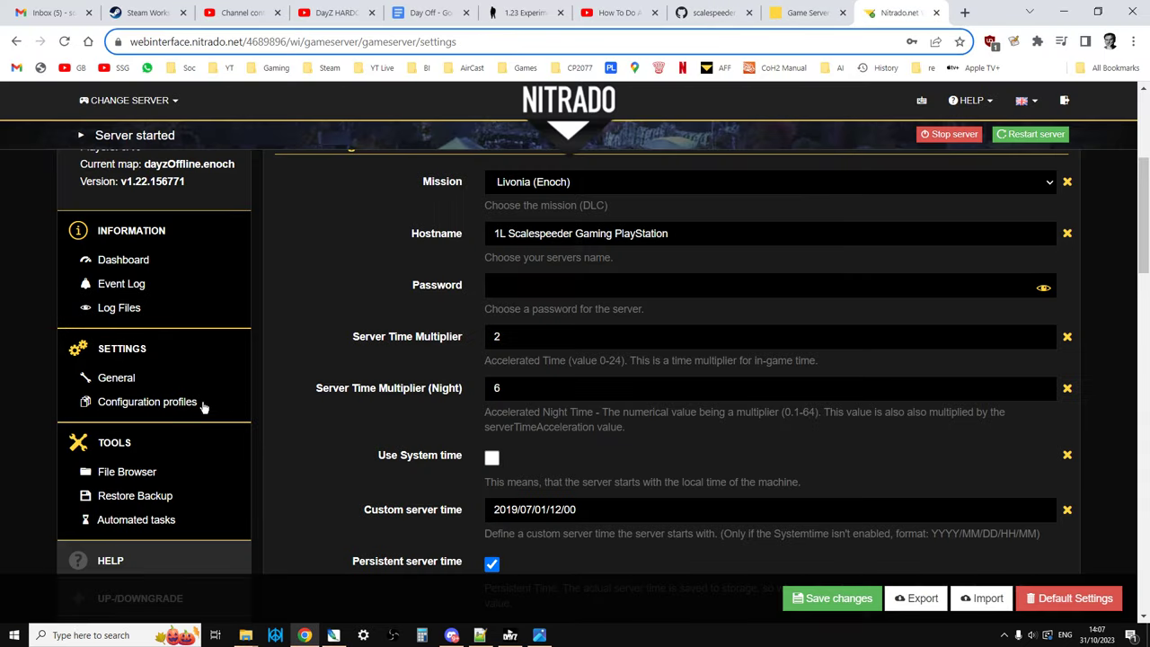
left_click(126, 471)
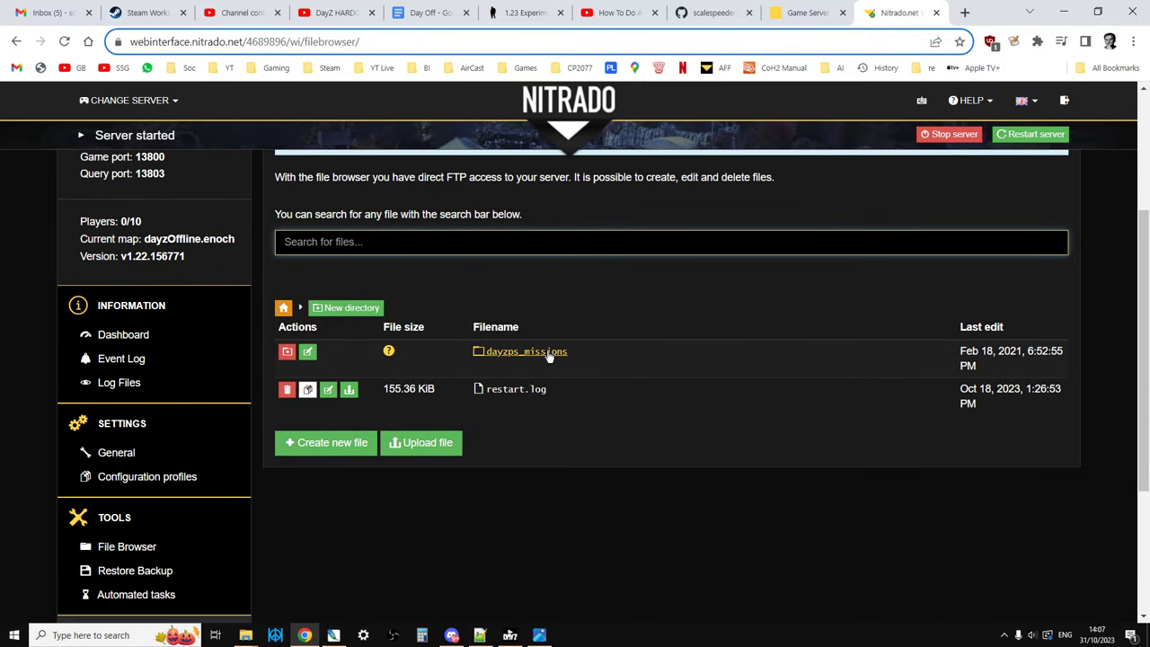
left_click(525, 352)
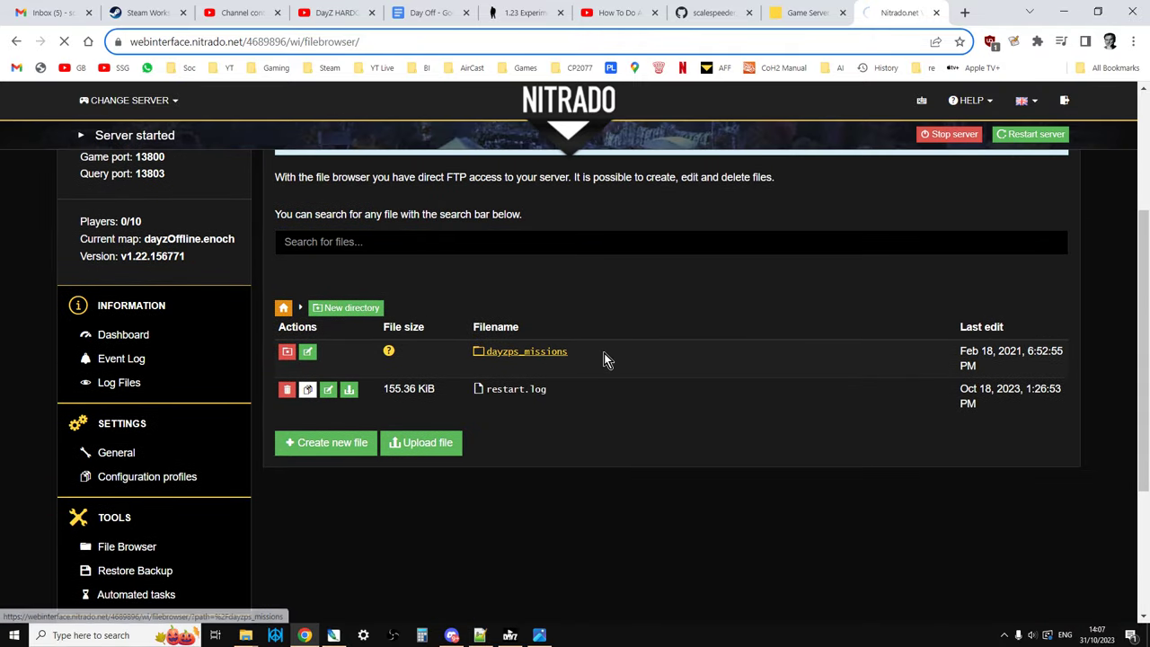
left_click(524, 351)
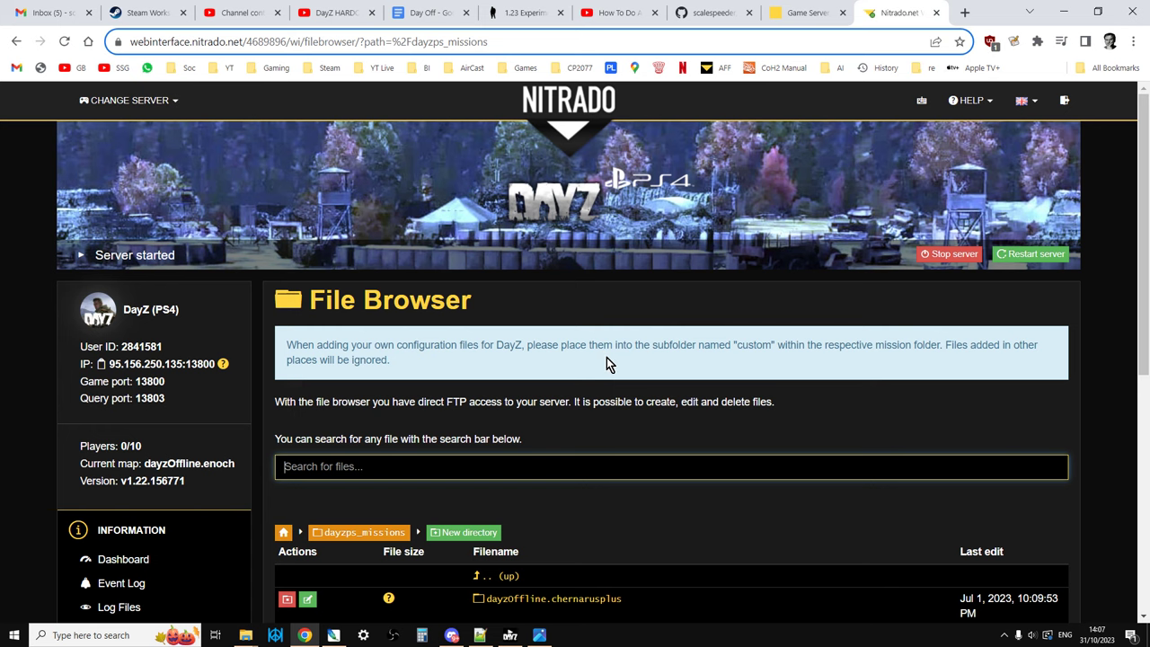
scroll("down", 3)
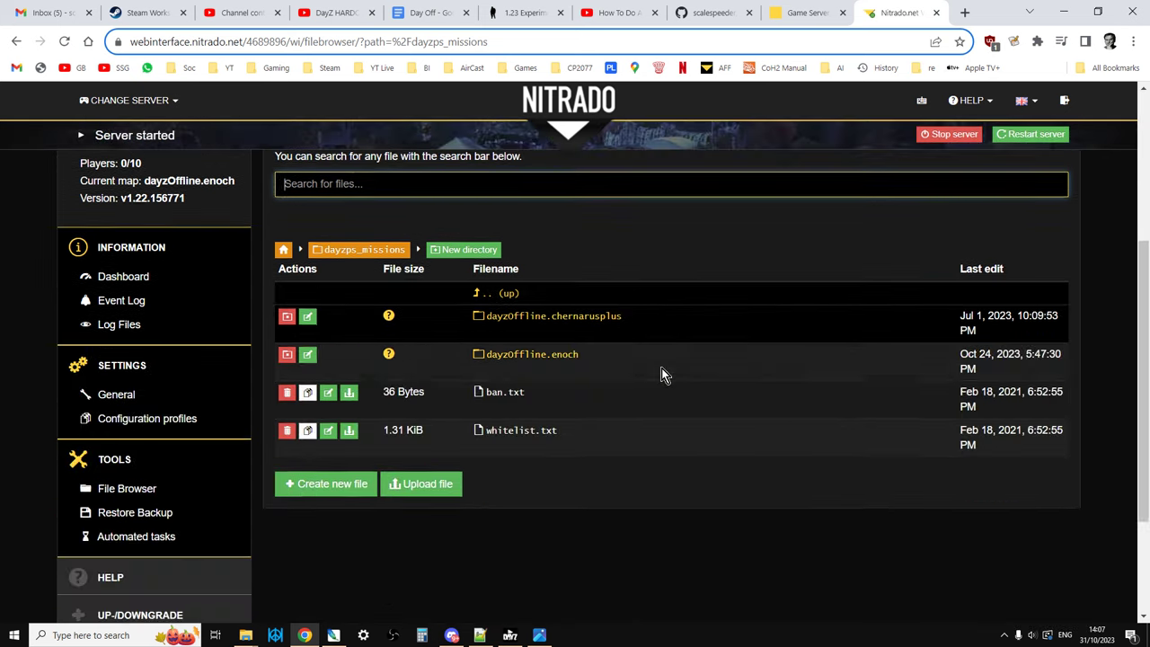
left_click(529, 354)
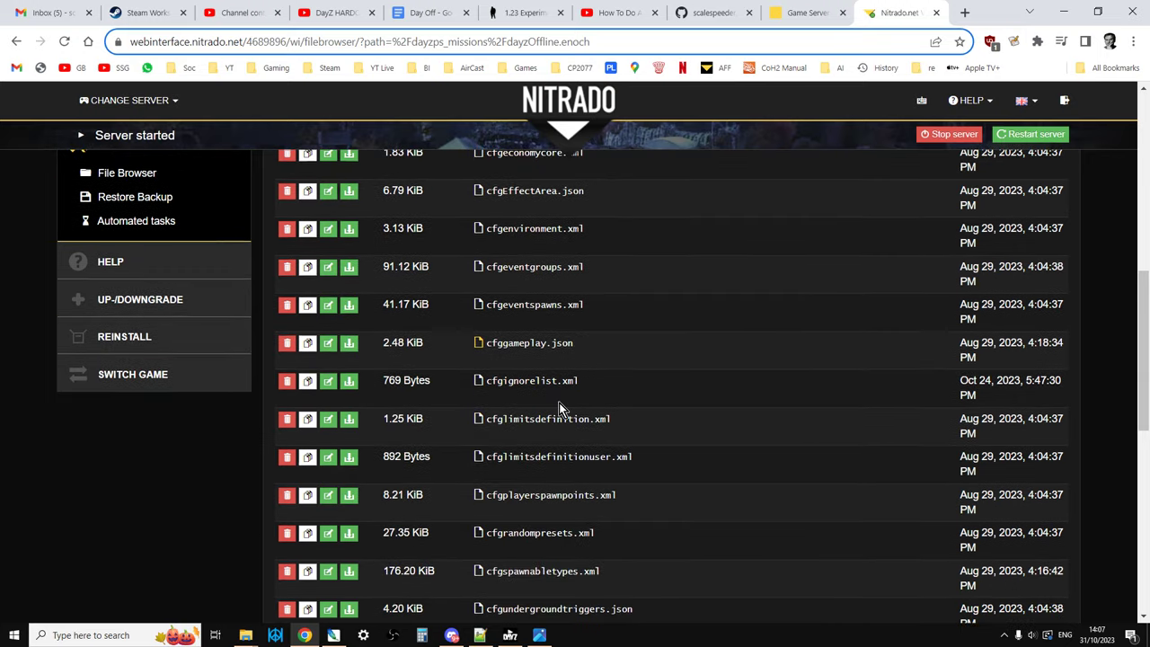
scroll("down", 3)
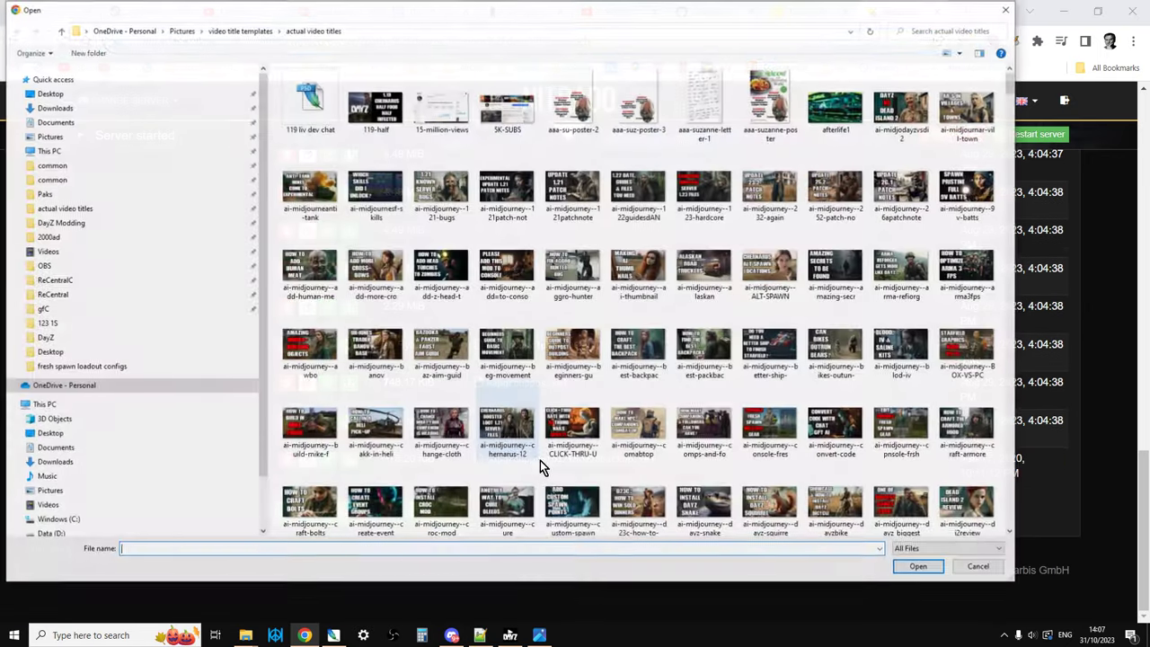
Pick cfggameplay.json and cfgspawnabletypes from DayZ Modding > 123 1L and upload them.
left_click(60, 222)
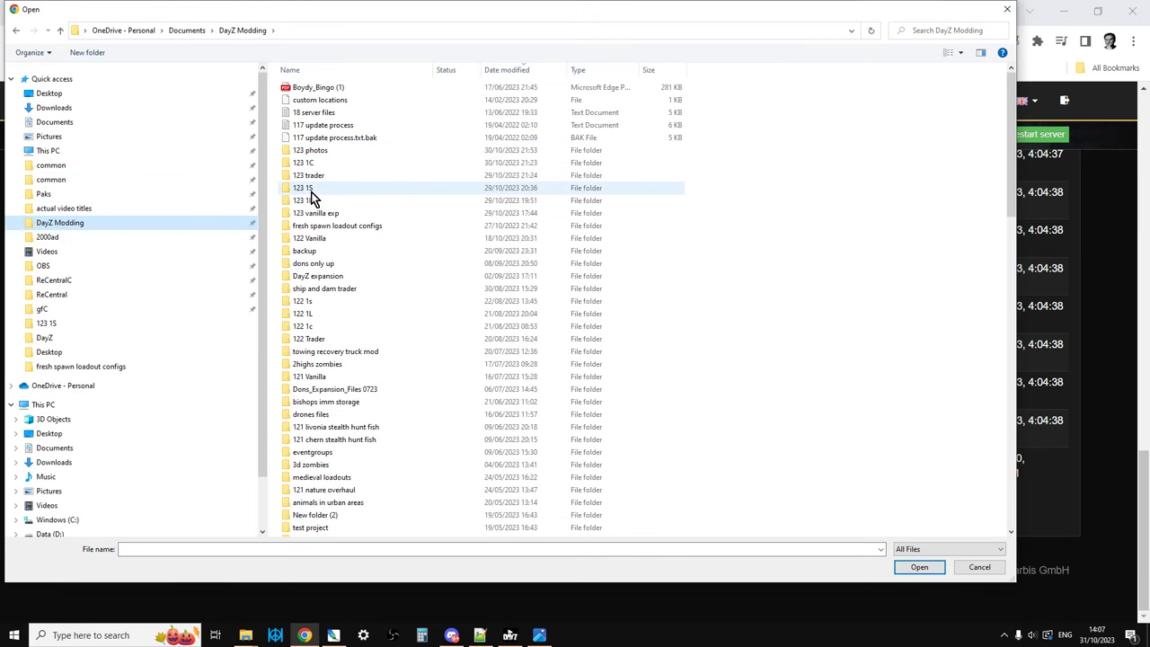
double_click(303, 187)
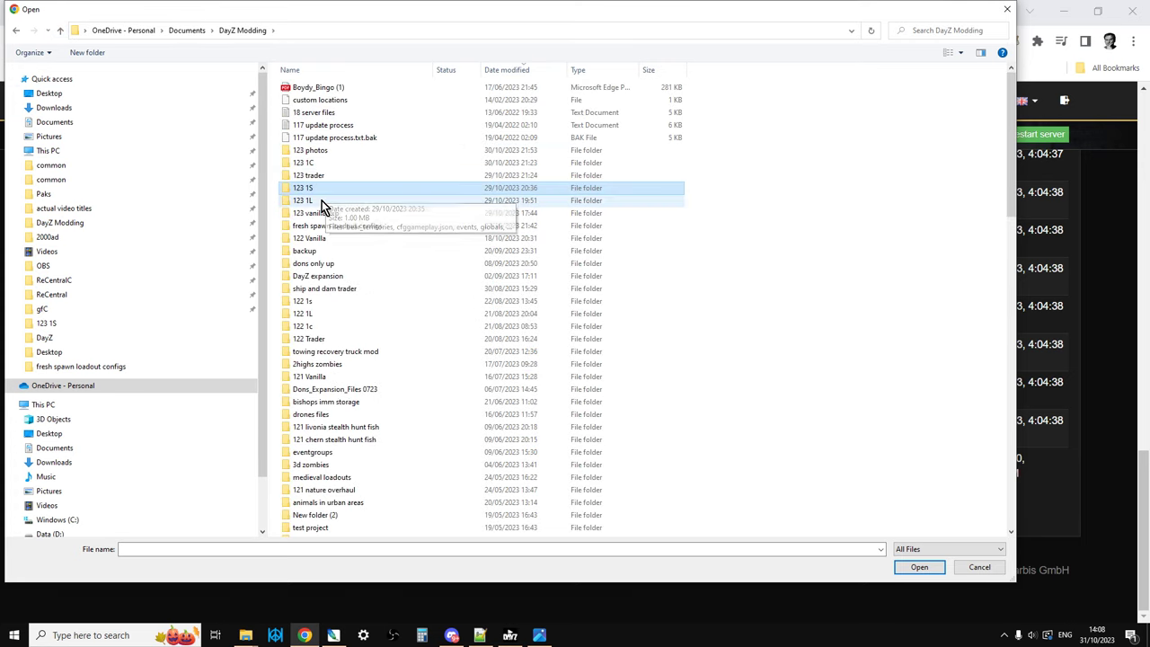
double_click(302, 199)
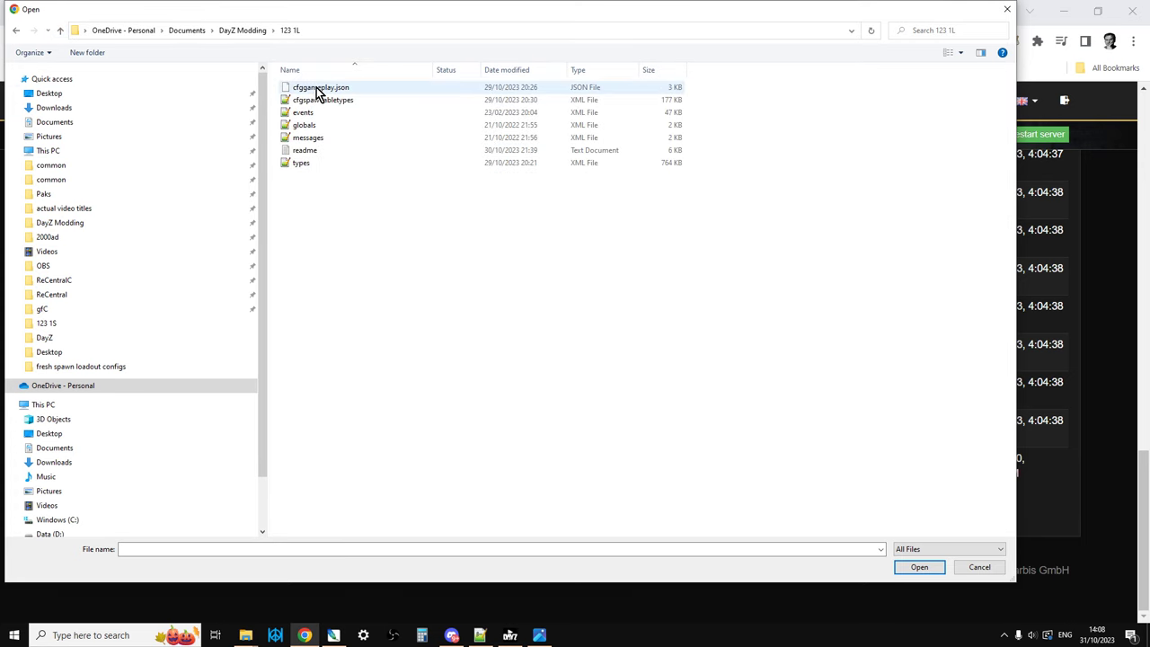
left_click(324, 99)
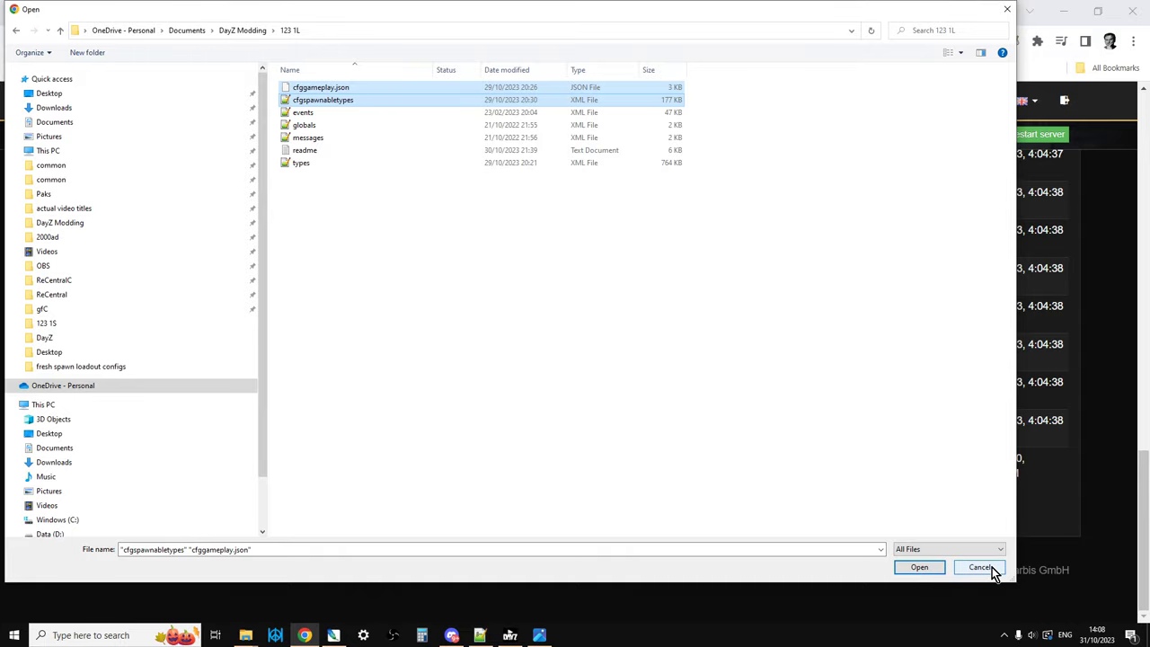
left_click(981, 566)
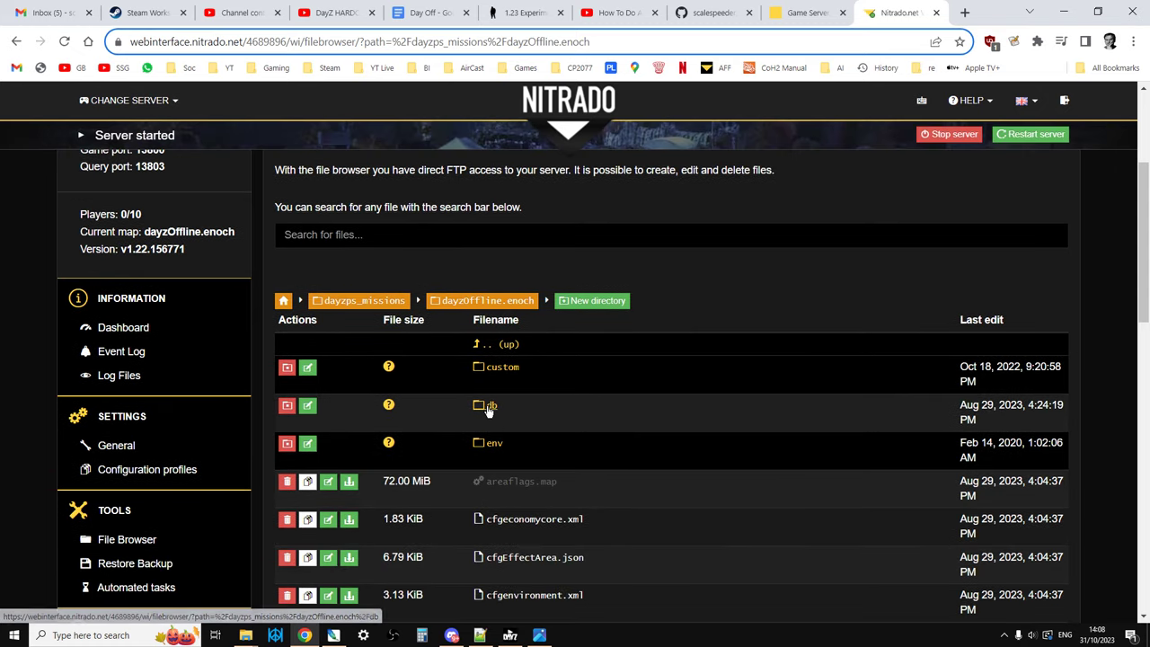
In the db folder, upload types, events, globals and messages XML from 123 1L.
left_click(489, 406)
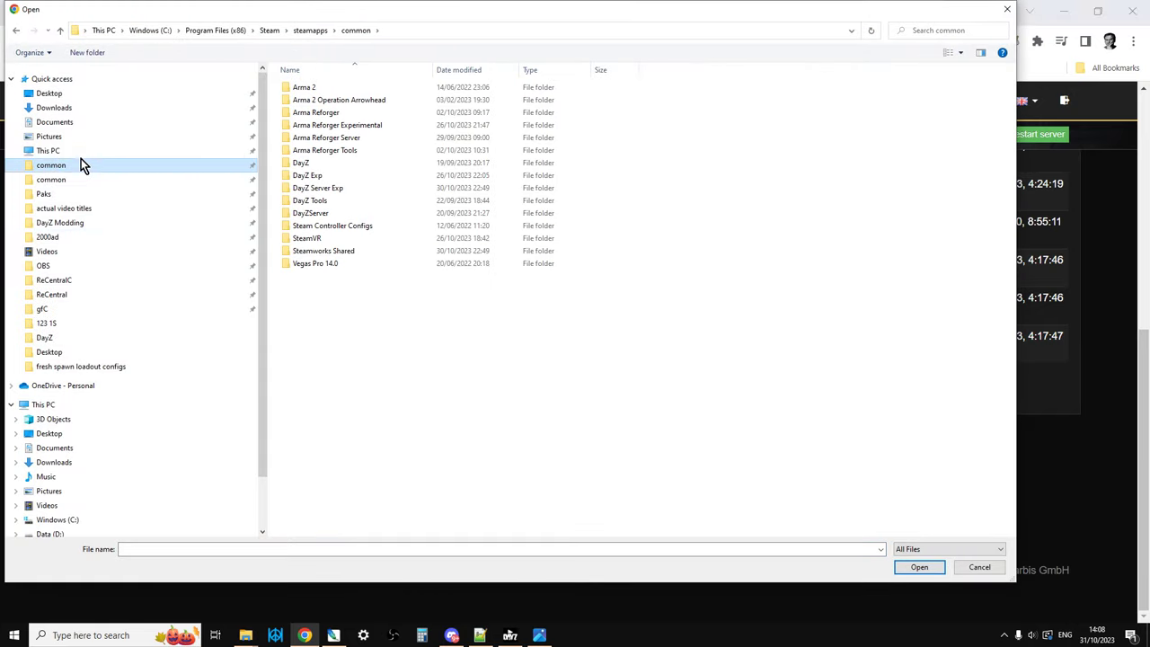
left_click(59, 222)
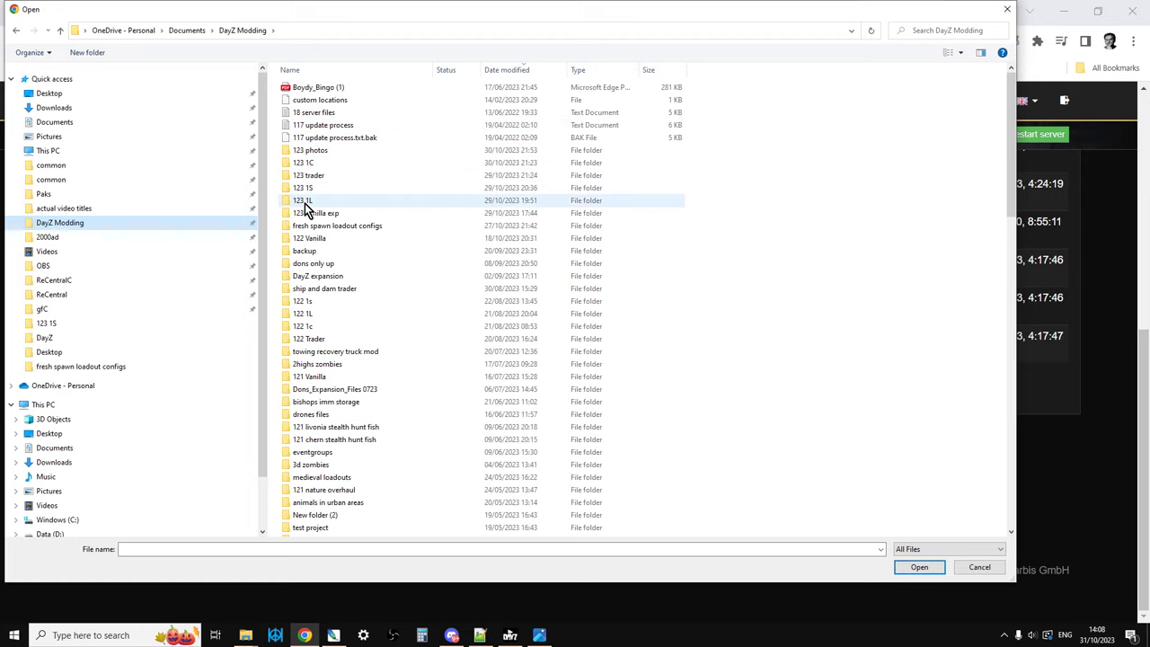
double_click(302, 200)
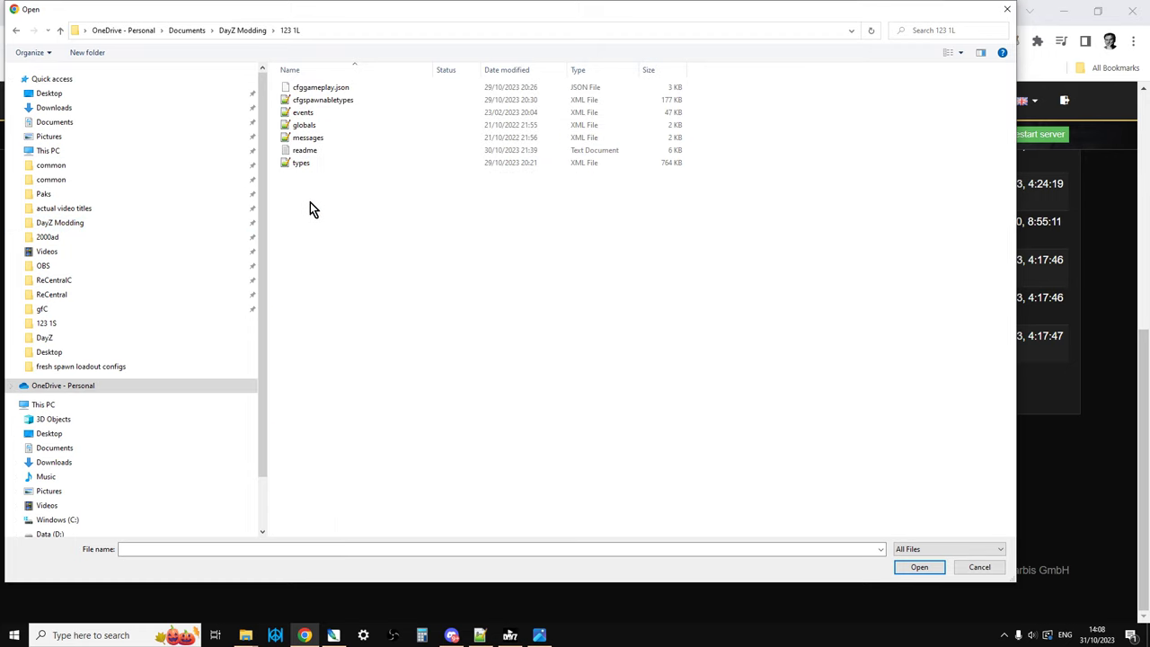
mouse_move(312, 115)
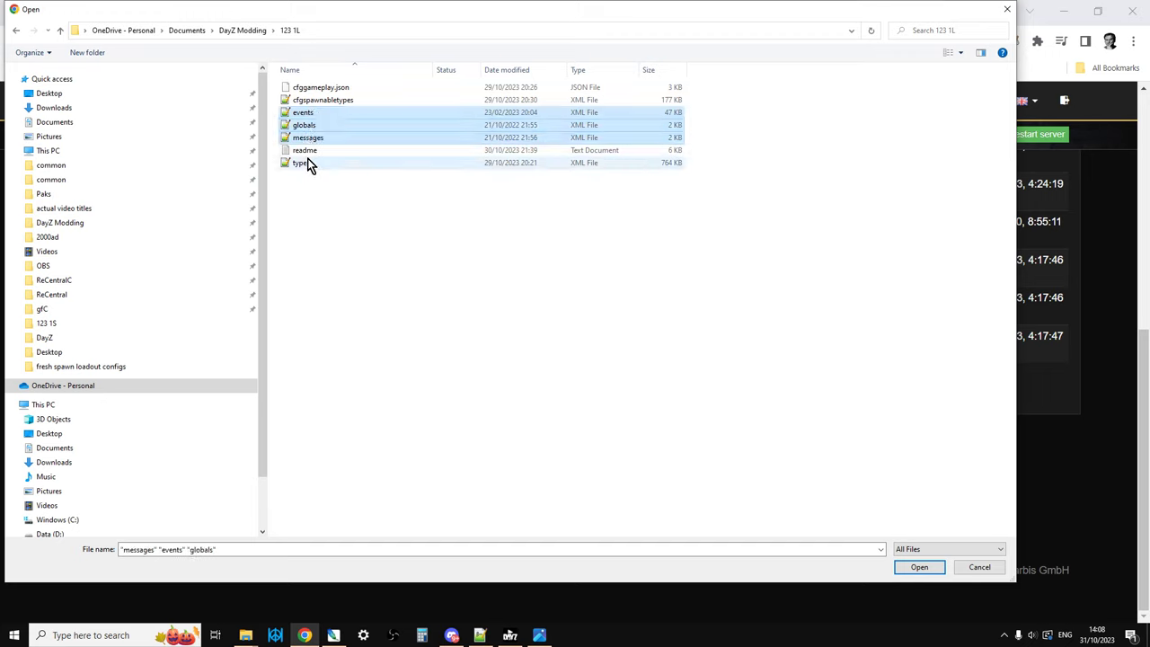
left_click(300, 163)
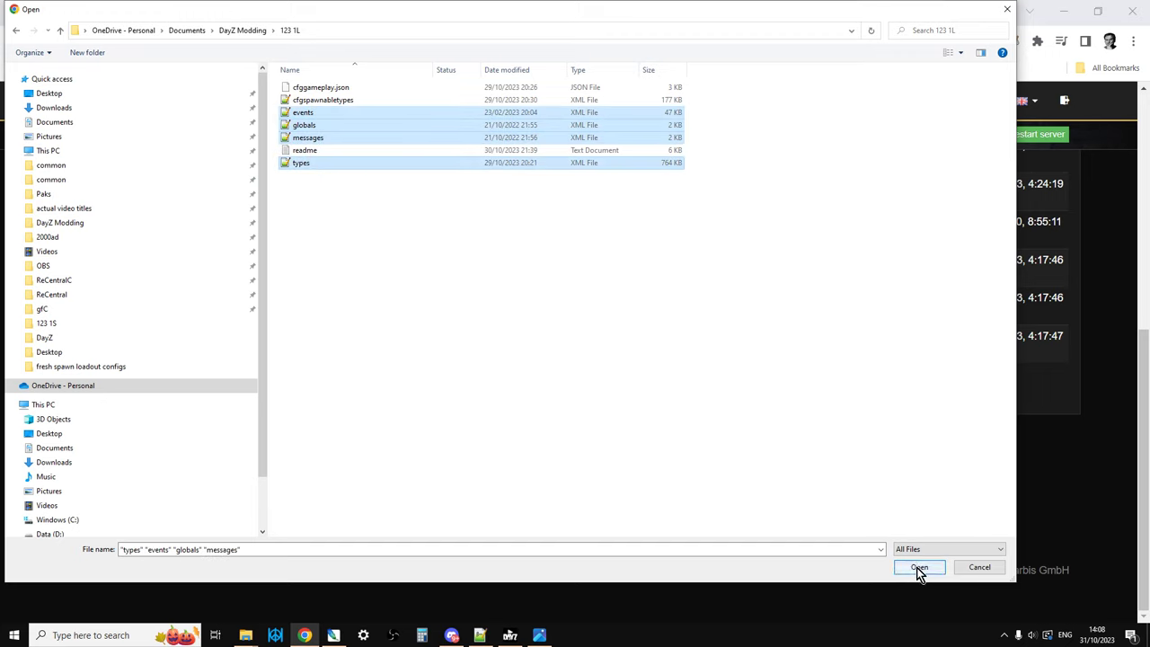
left_click(919, 567)
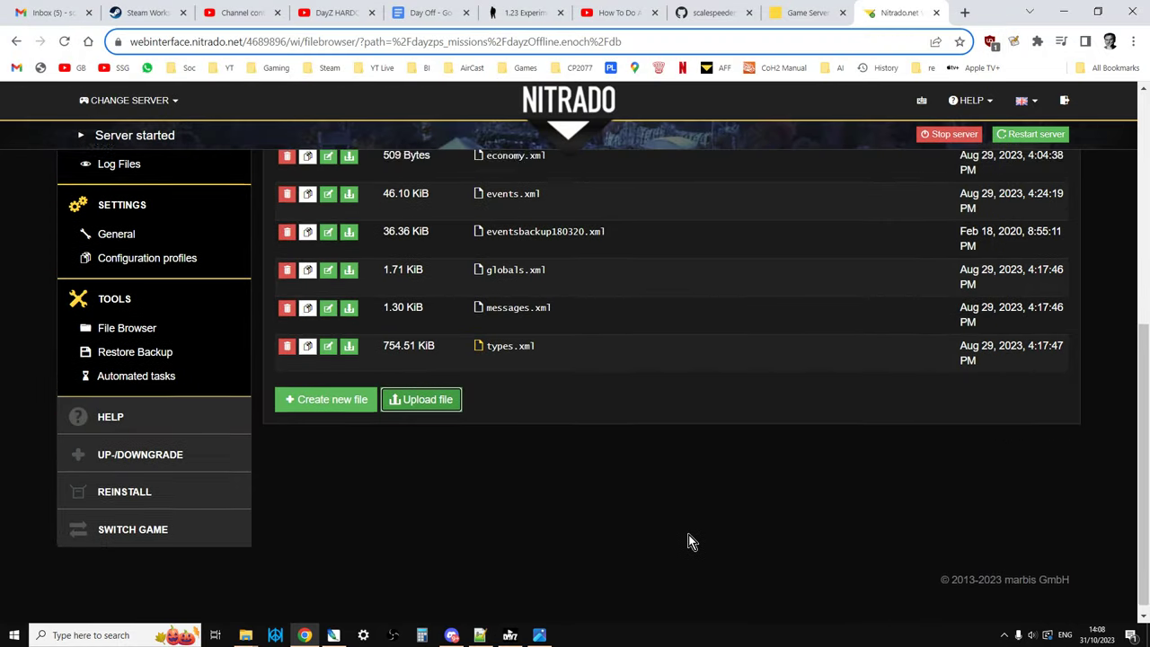
scroll("up", 3)
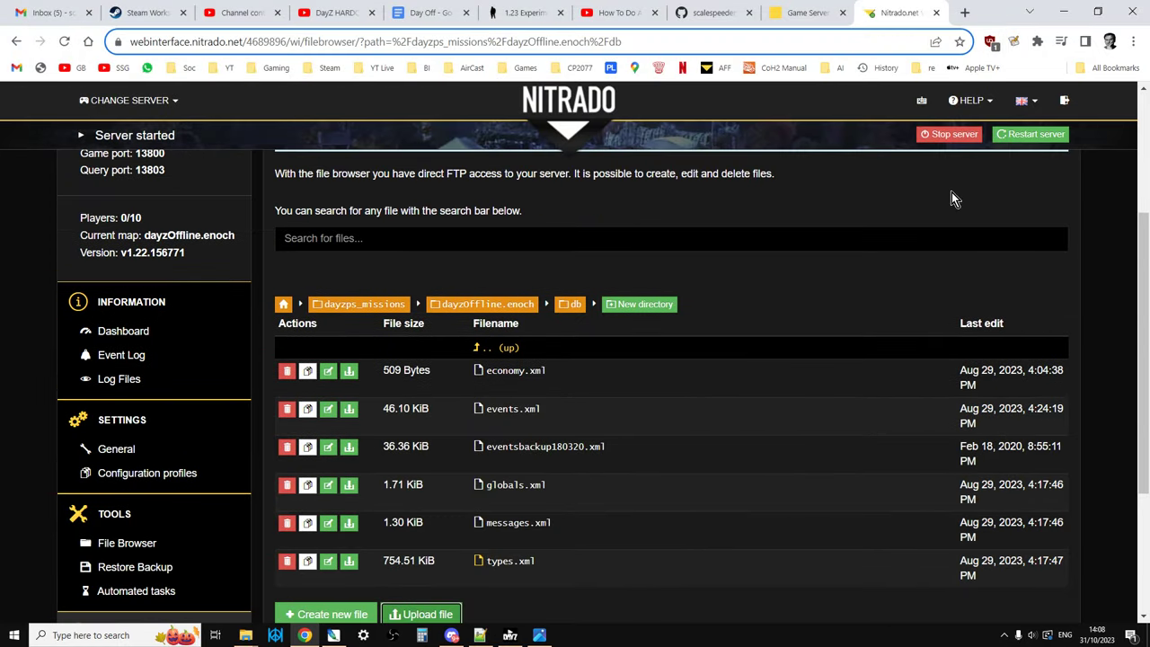
mouse_move(717, 580)
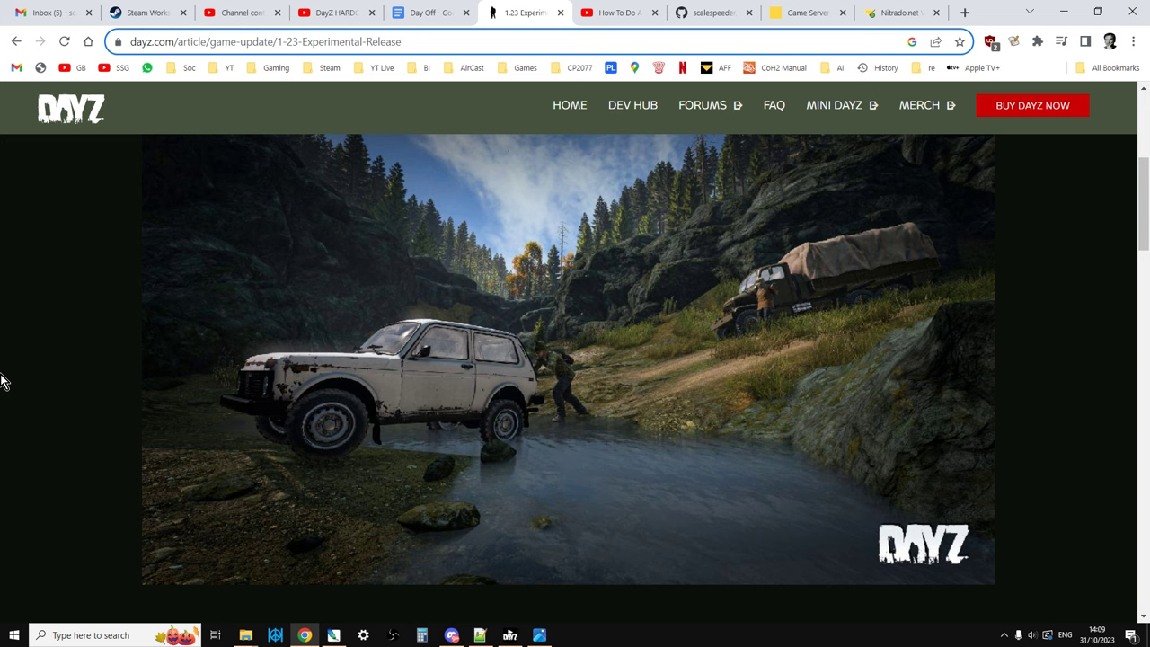
mouse_move(672, 39)
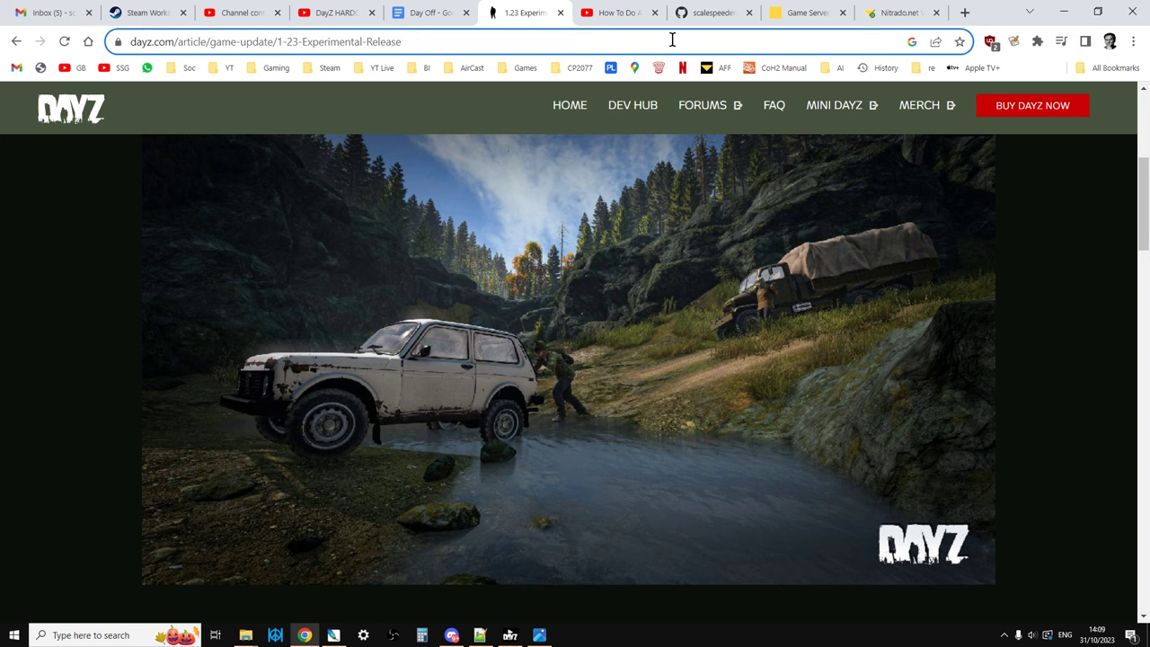
Return to the boosted-loot Livonia server files repository tab in Chrome.
left_click(712, 12)
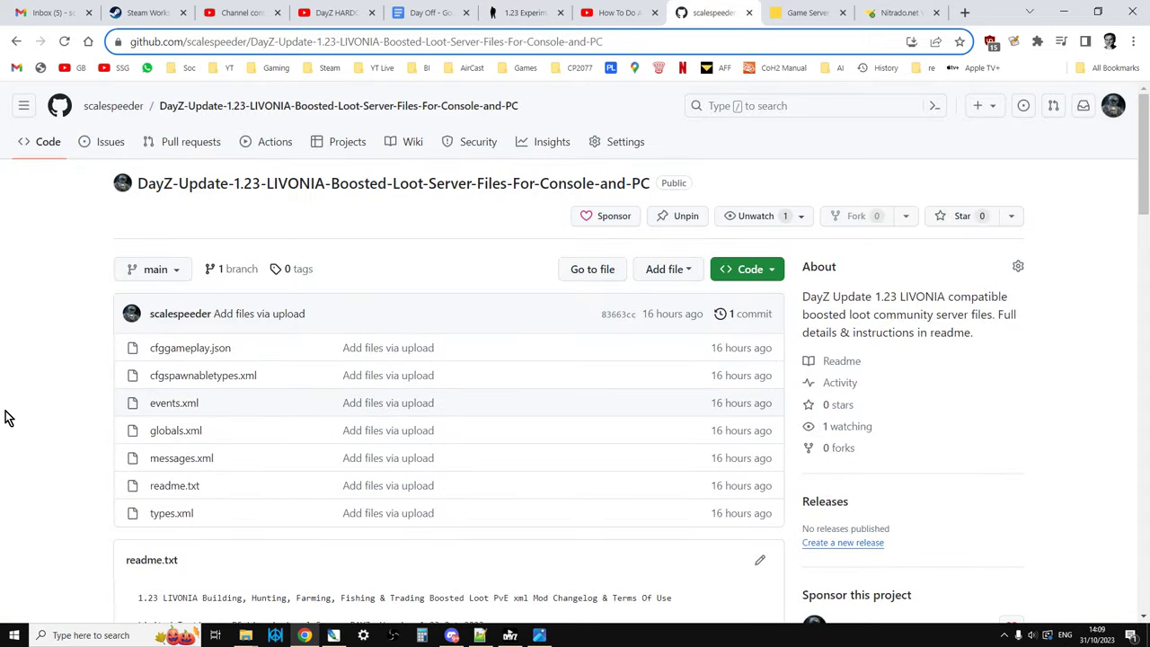